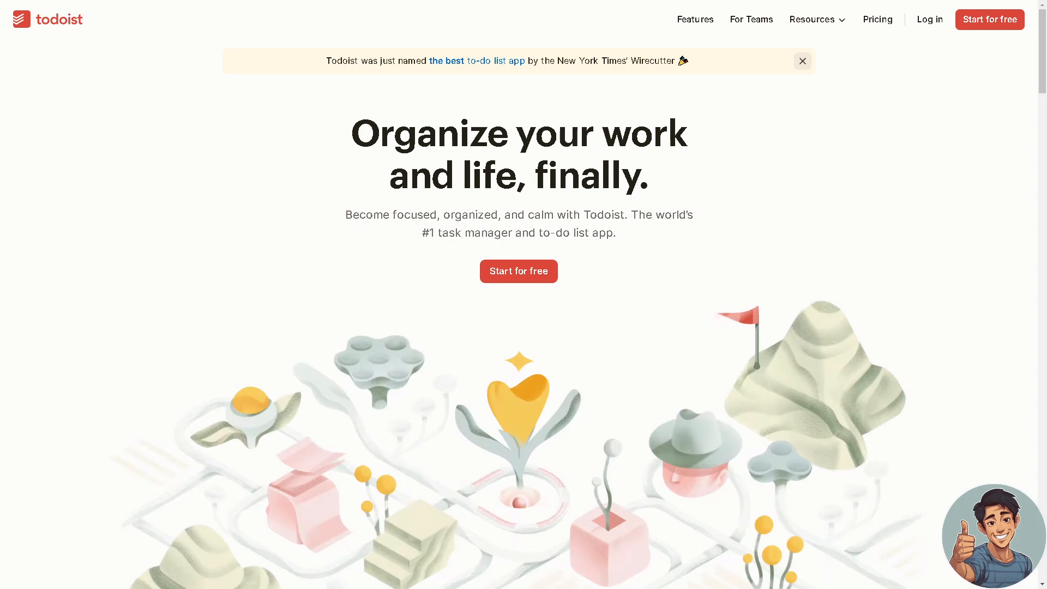
pyautogui.moveTo(765, 256)
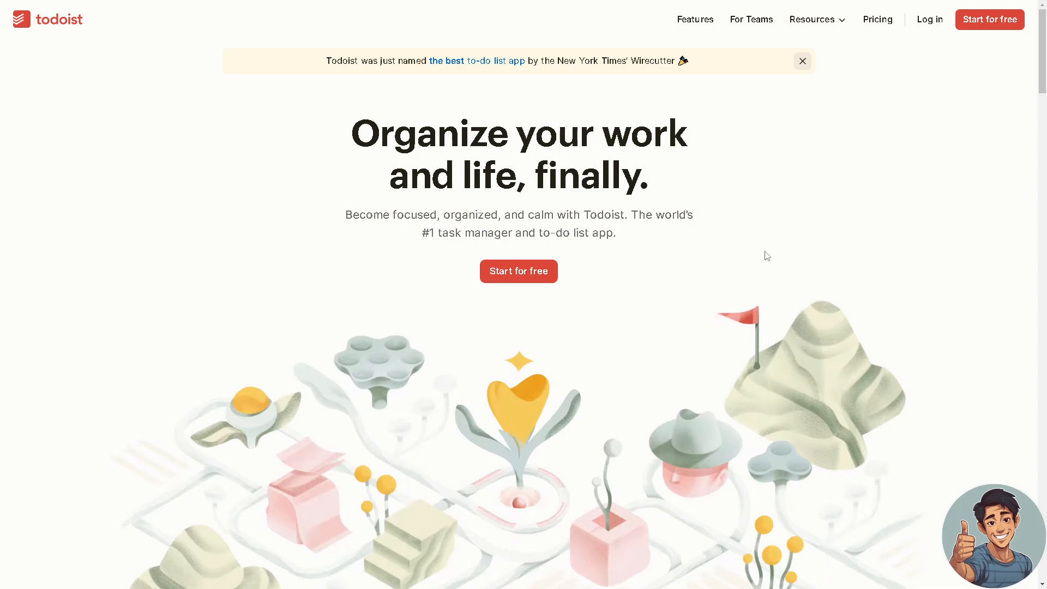
# - Scroll down the homepage past the hero headline to the app preview and trusted-company logos
pyautogui.scroll(-3)
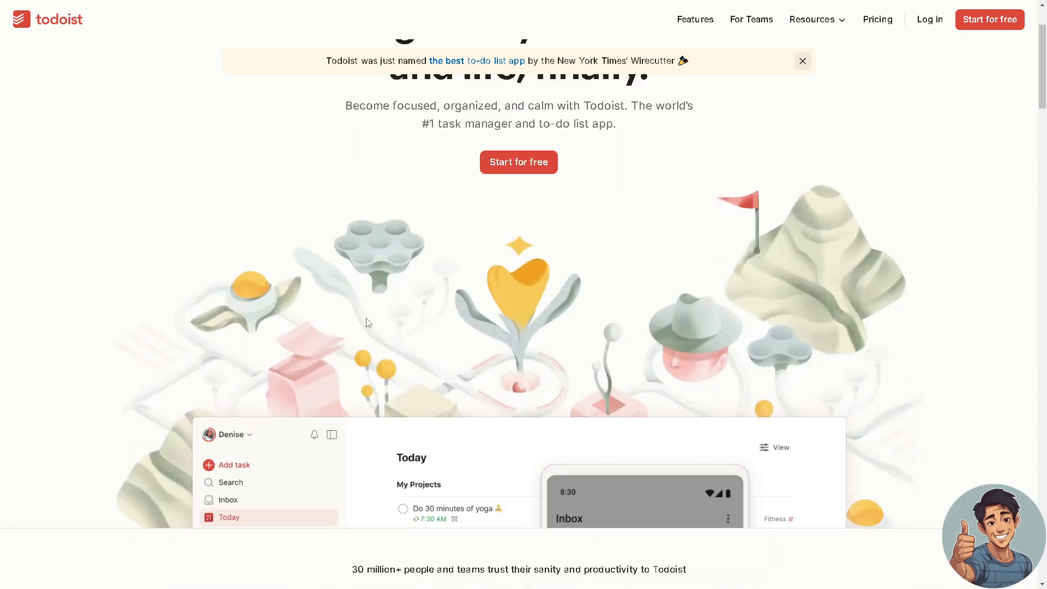
pyautogui.moveTo(377, 313)
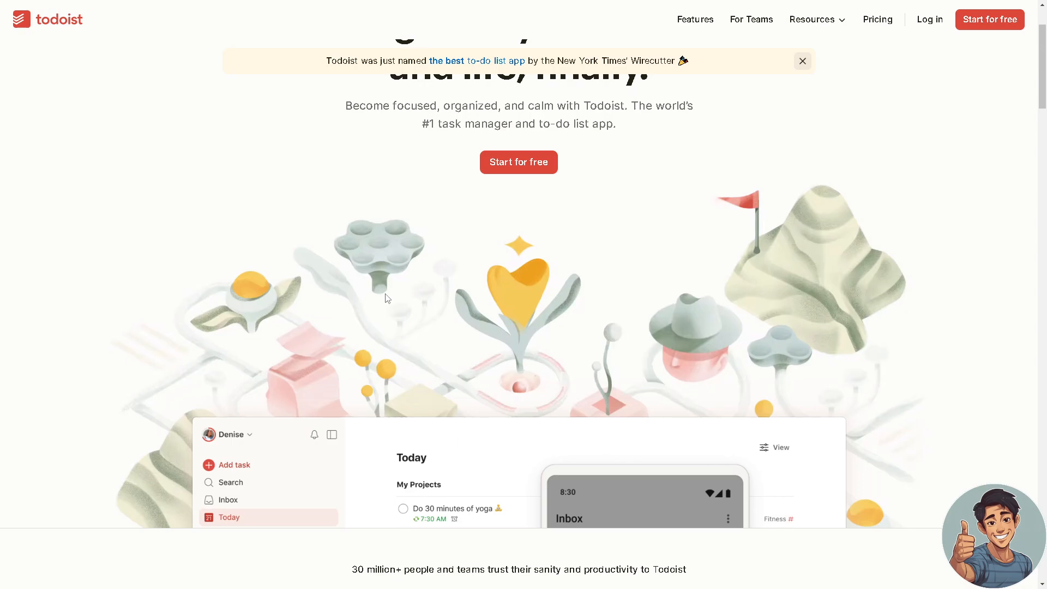
pyautogui.scroll(-3)
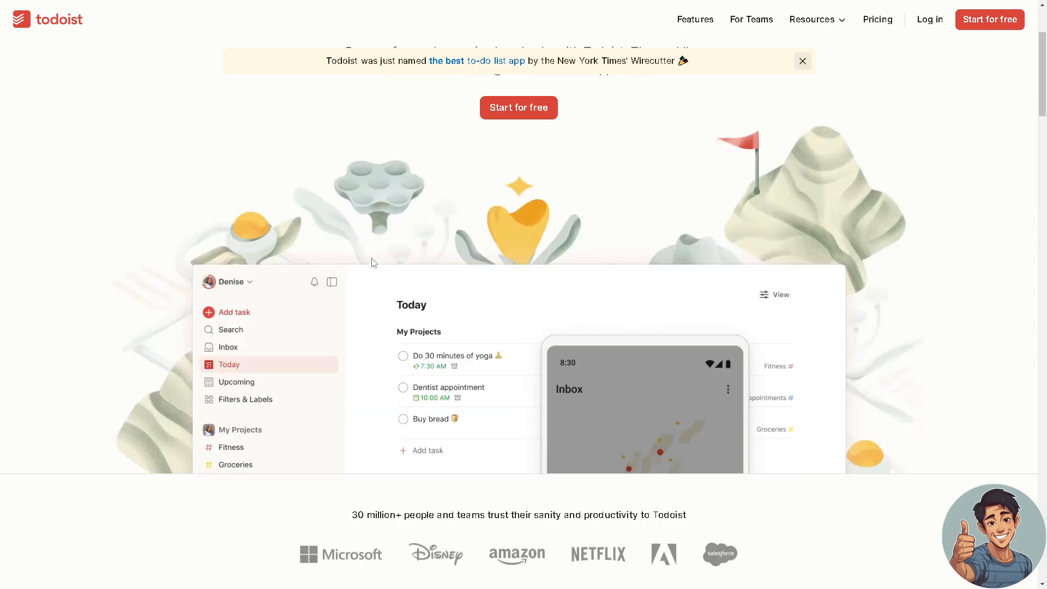
pyautogui.moveTo(361, 295)
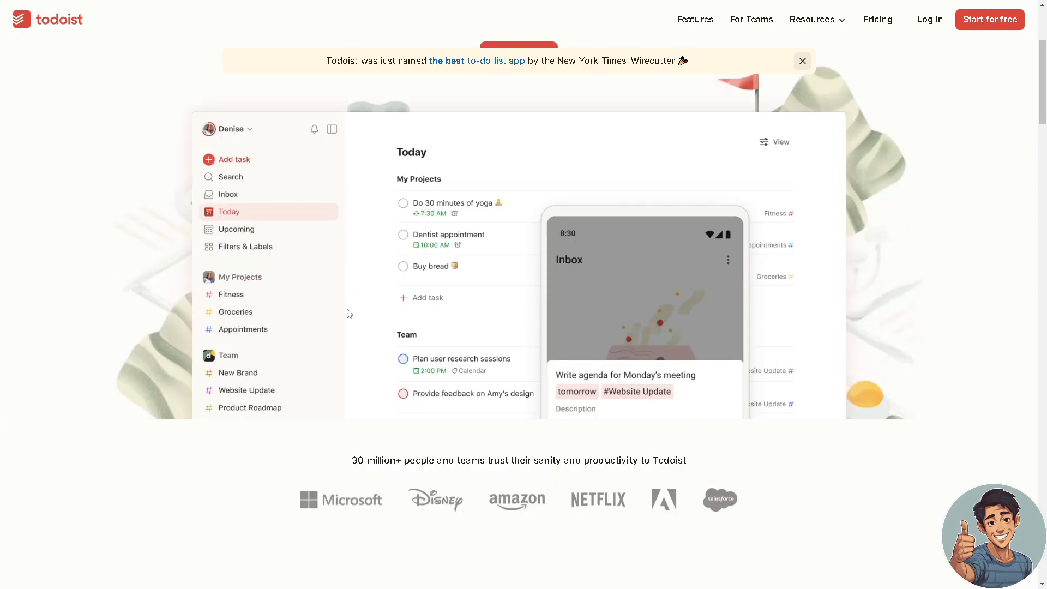
pyautogui.scroll(-3)
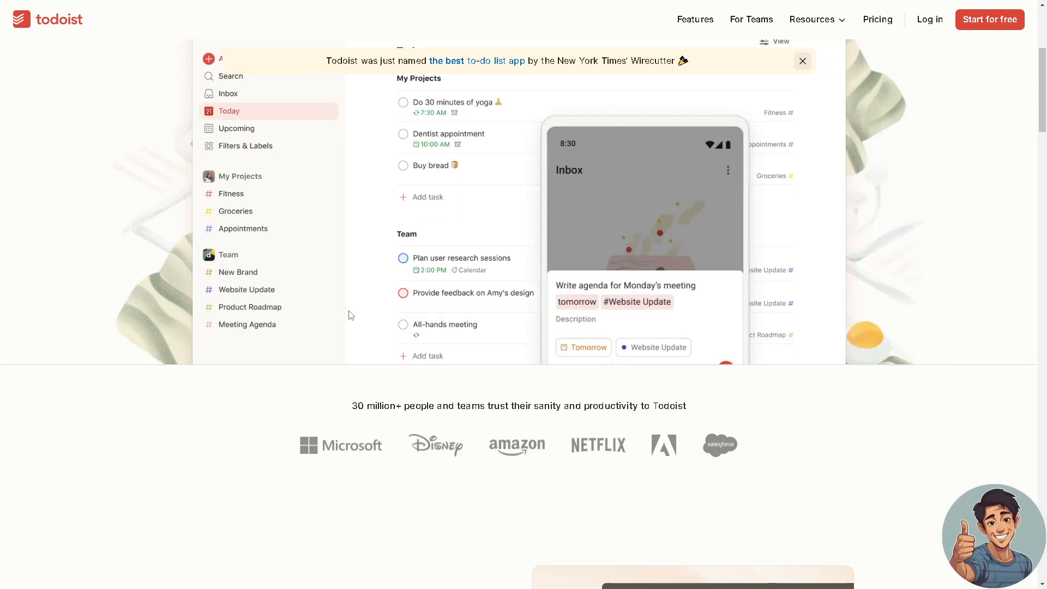
pyautogui.moveTo(339, 324)
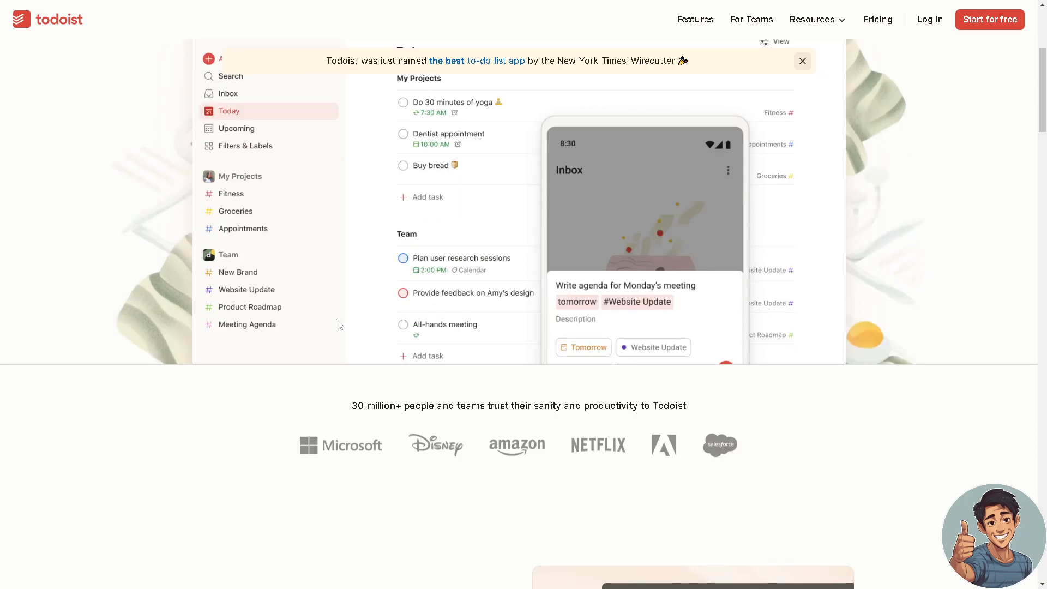
pyautogui.scroll(-3)
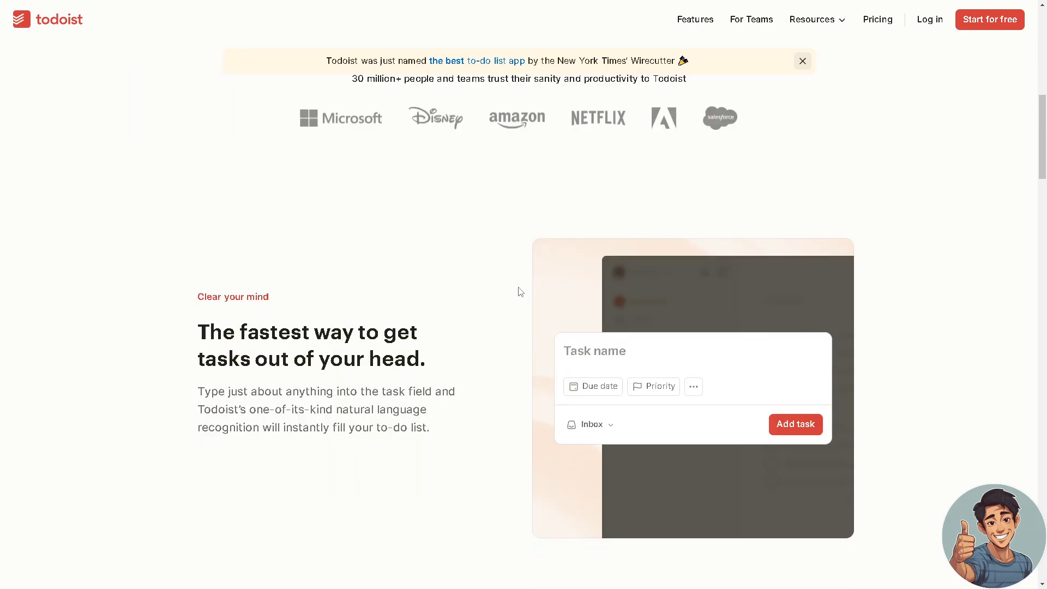
# - Watch the quick-add demo enter 'Review website traffic every Monday for 8 weeks', then continue down the page
pyautogui.write('Review website traffic every Monday for 8 weeks')
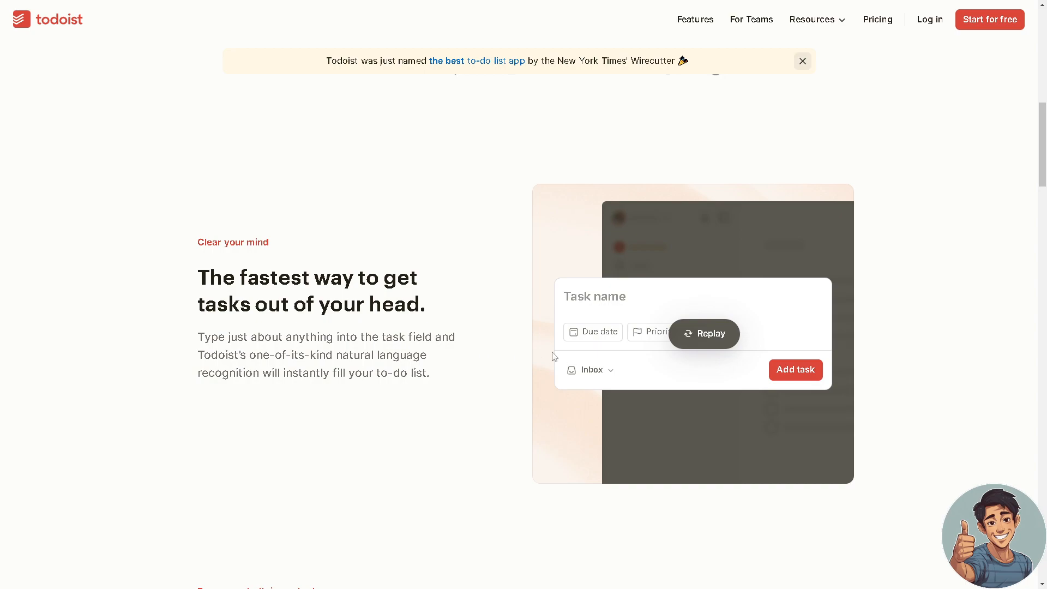
pyautogui.moveTo(458, 340)
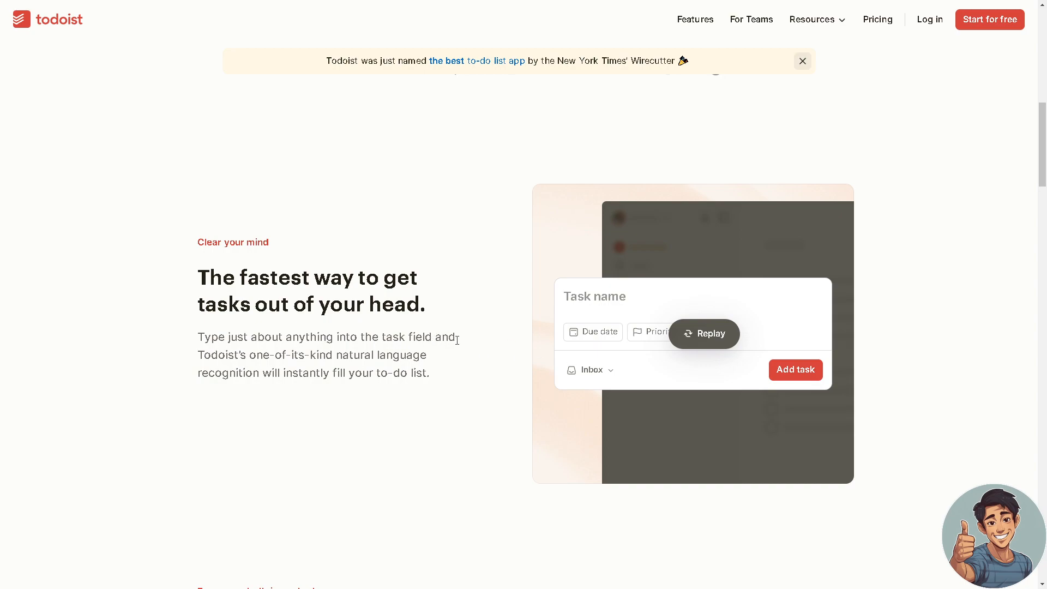
pyautogui.write('Cal')
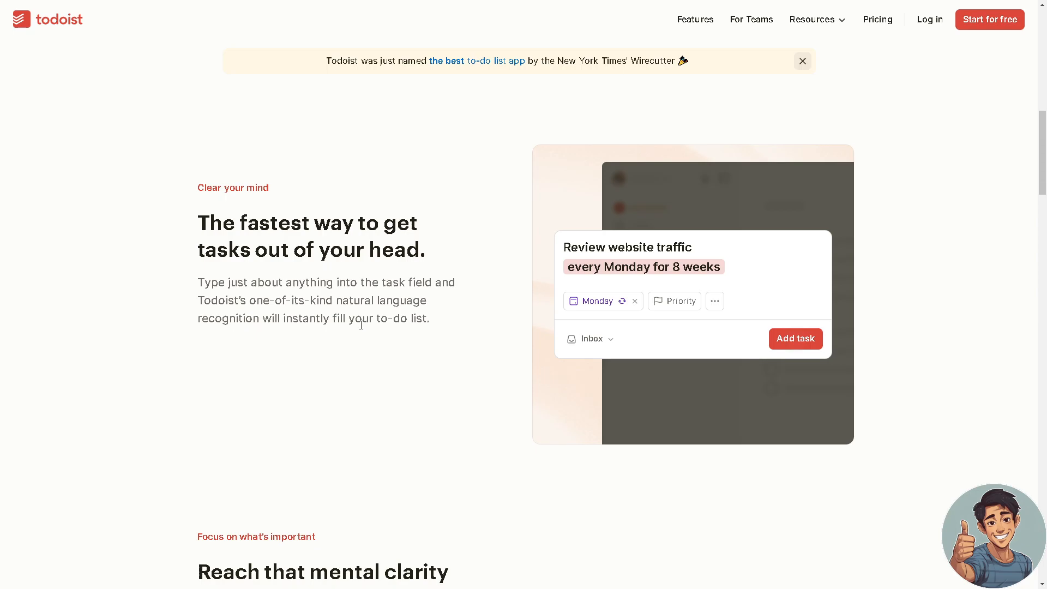
pyautogui.scroll(-3)
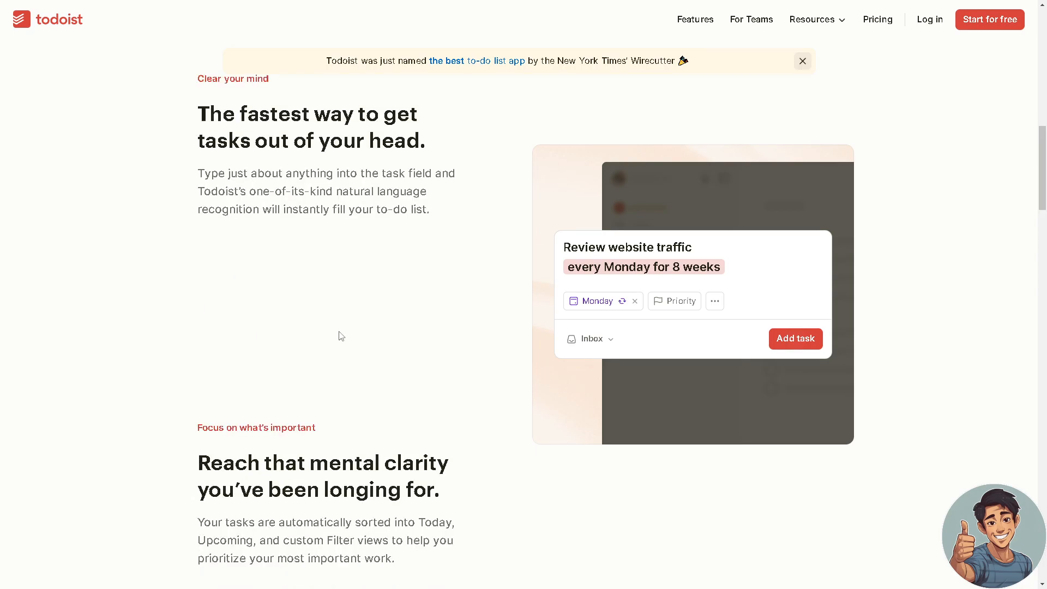
pyautogui.moveTo(342, 329)
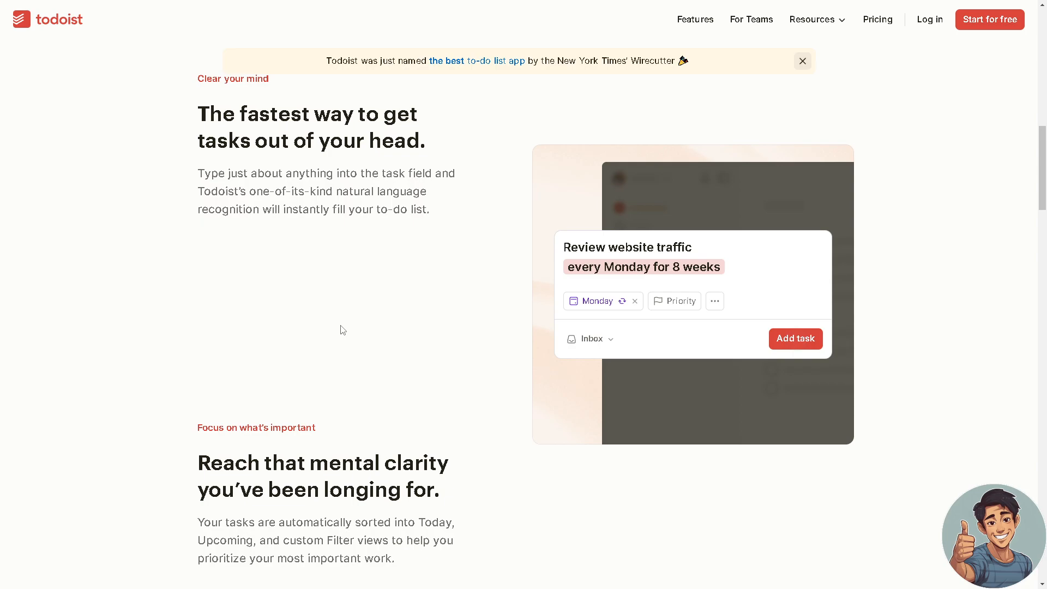
pyautogui.moveTo(360, 323)
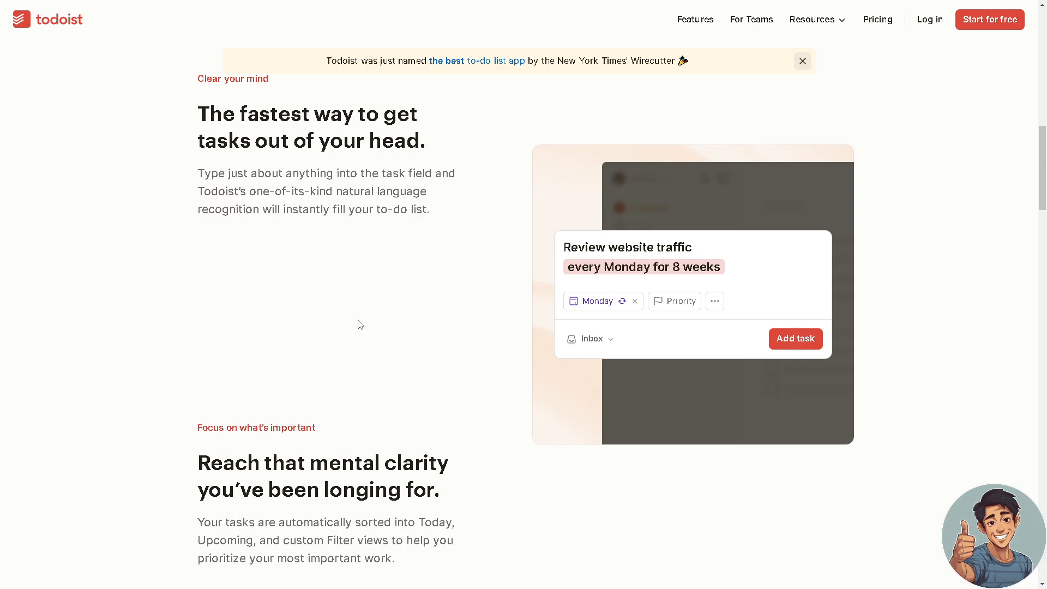
# - Scroll to 'Focus on what's important' and watch the Today list clear to #TodoistZero
pyautogui.scroll(-3)
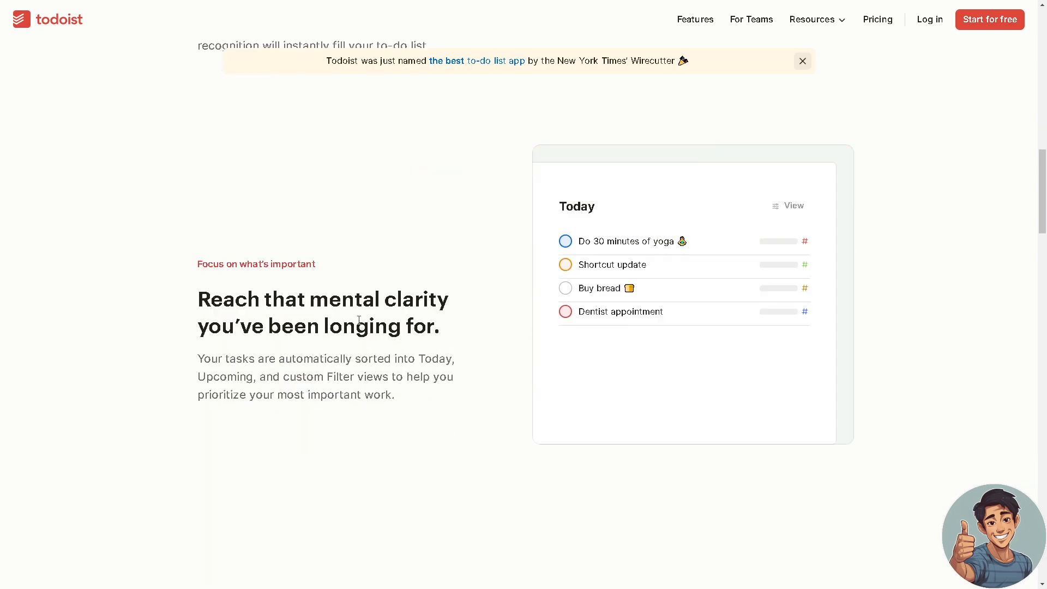
pyautogui.scroll(-3)
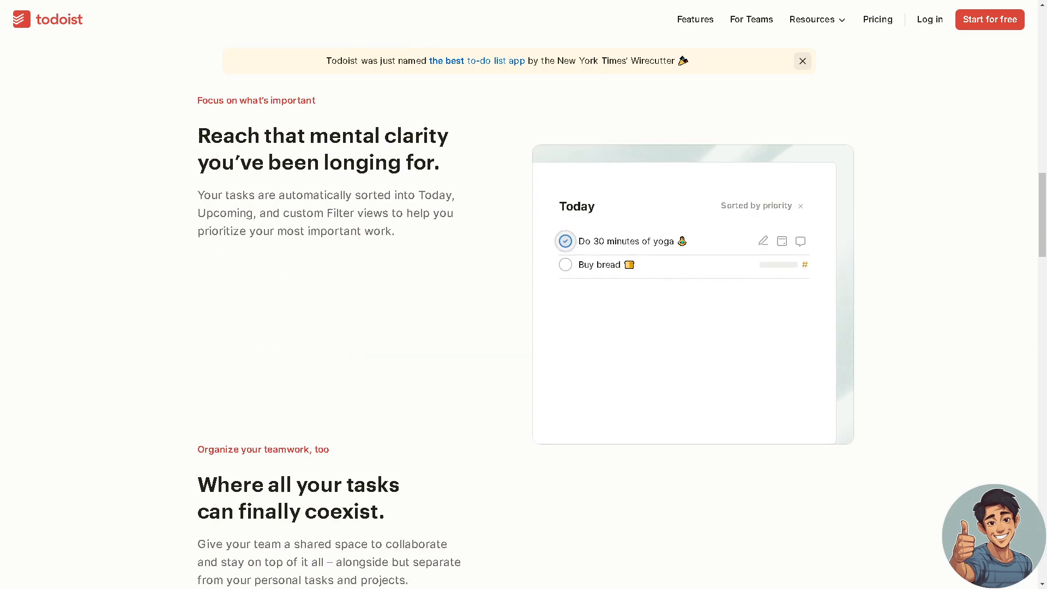
pyautogui.click(781, 240)
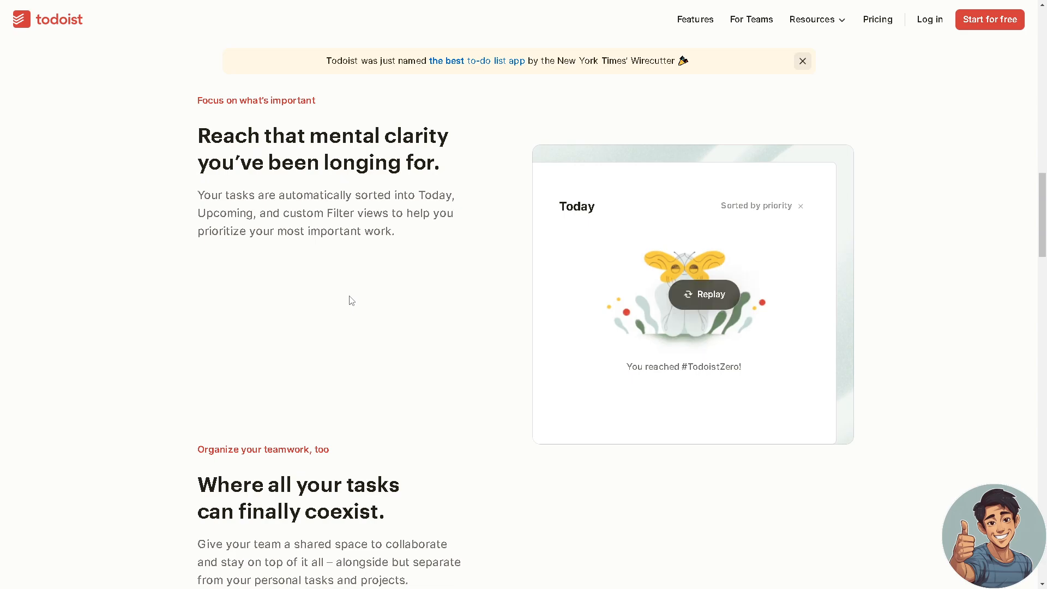
pyautogui.scroll(-3)
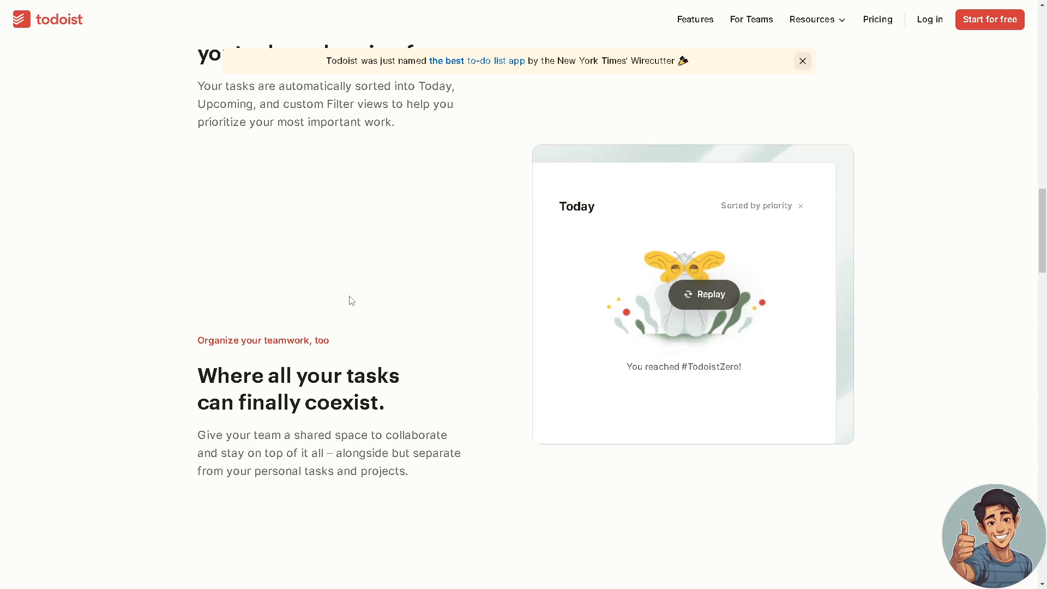
# - Scroll through 'Organize your teamwork, too' to The Verge quote and the Simple timeline illustration
pyautogui.scroll(-3)
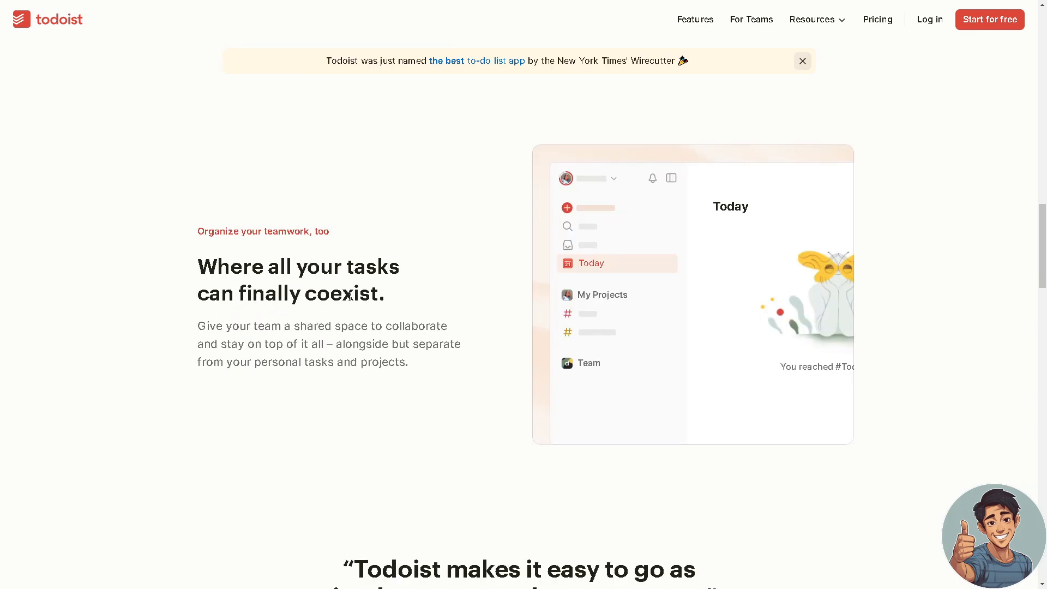
pyautogui.scroll(-3)
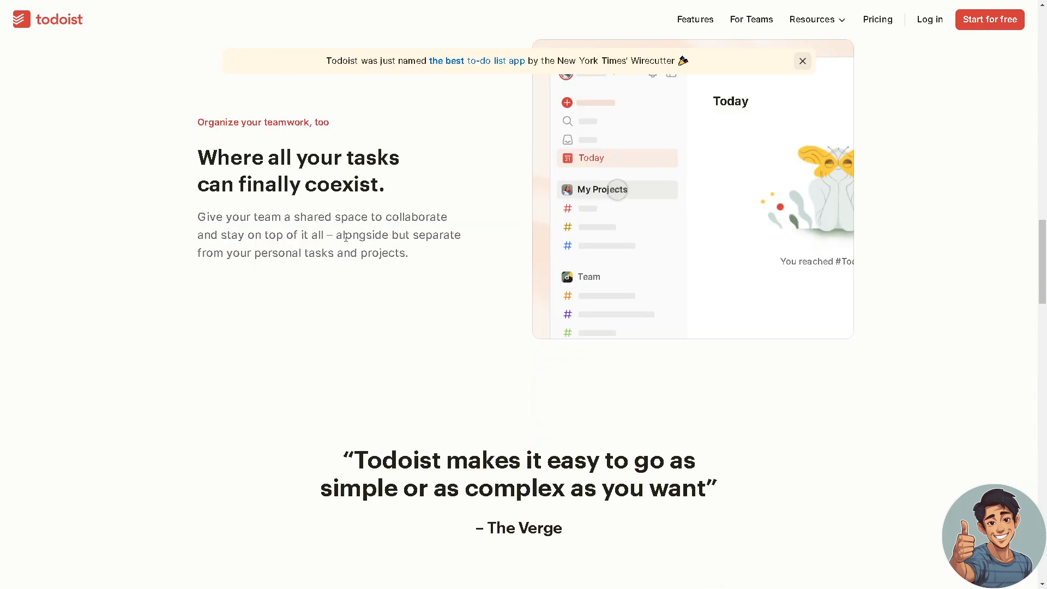
pyautogui.click(589, 277)
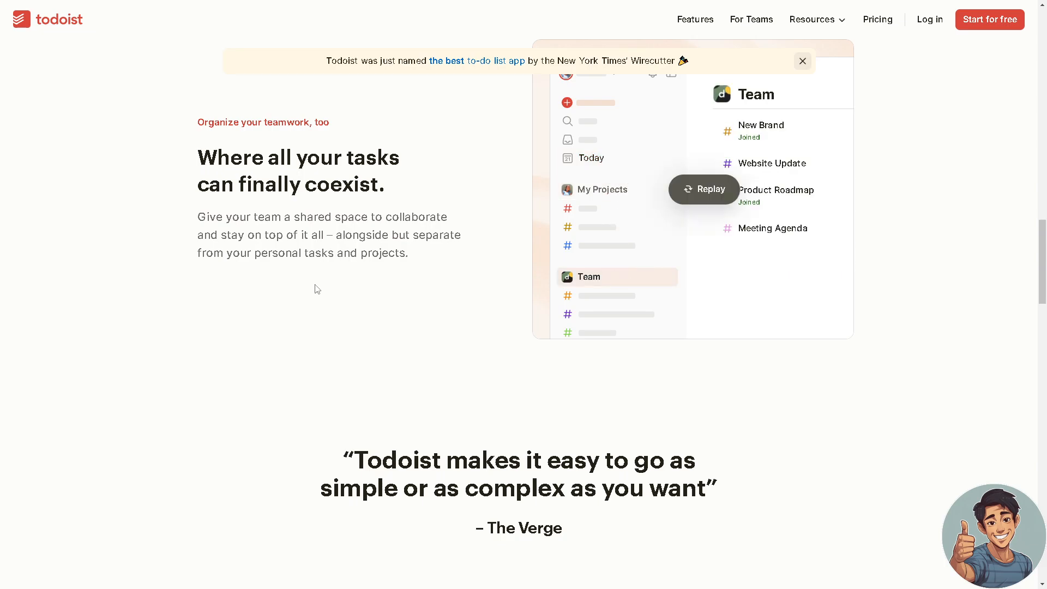
pyautogui.scroll(-3)
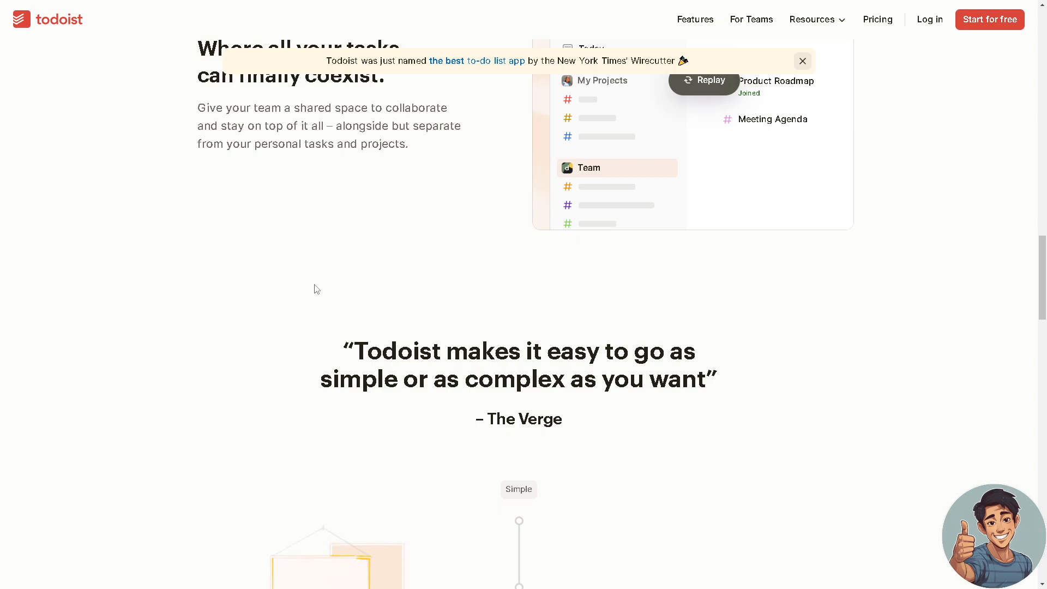
pyautogui.scroll(-3)
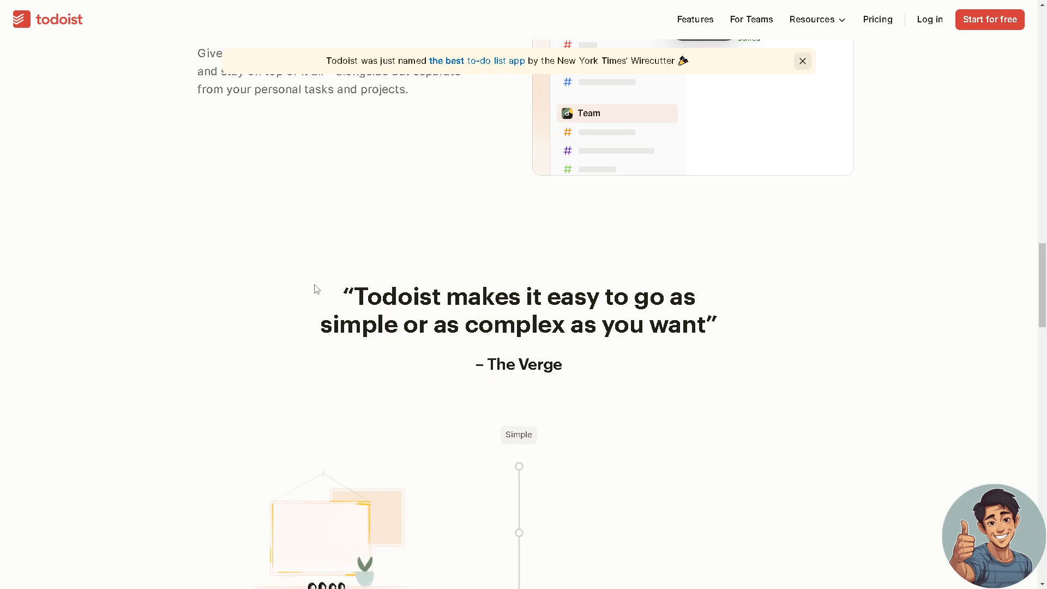
pyautogui.scroll(-3)
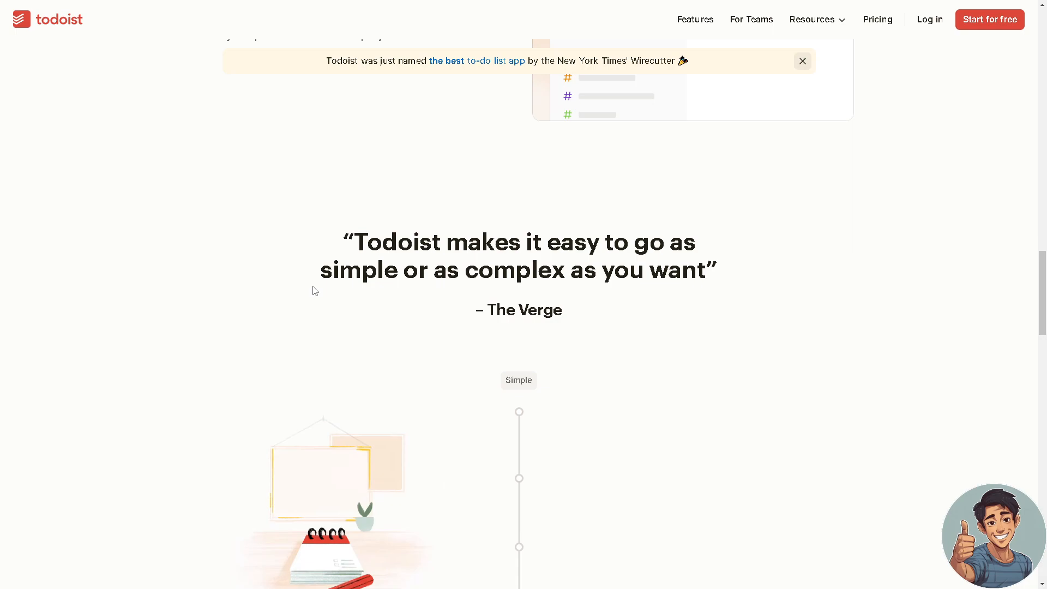
pyautogui.moveTo(942, 255)
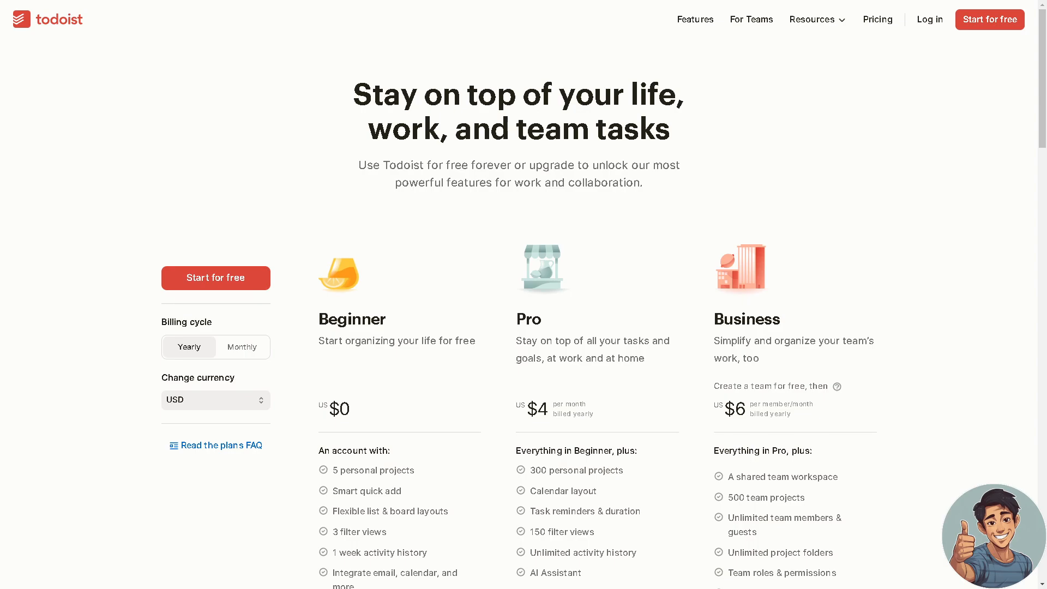
pyautogui.moveTo(143, 288)
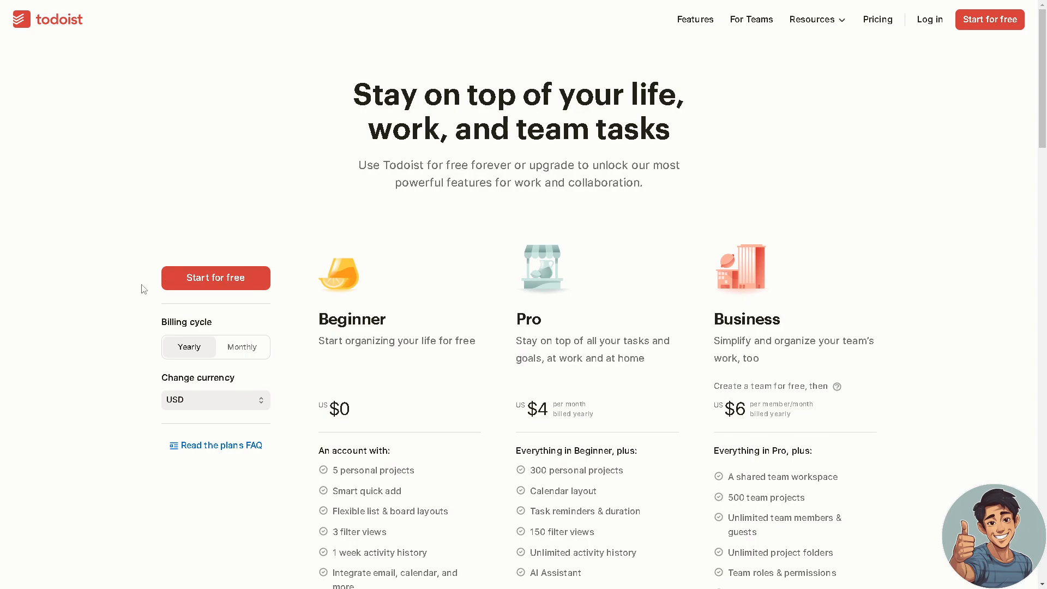
pyautogui.moveTo(134, 277)
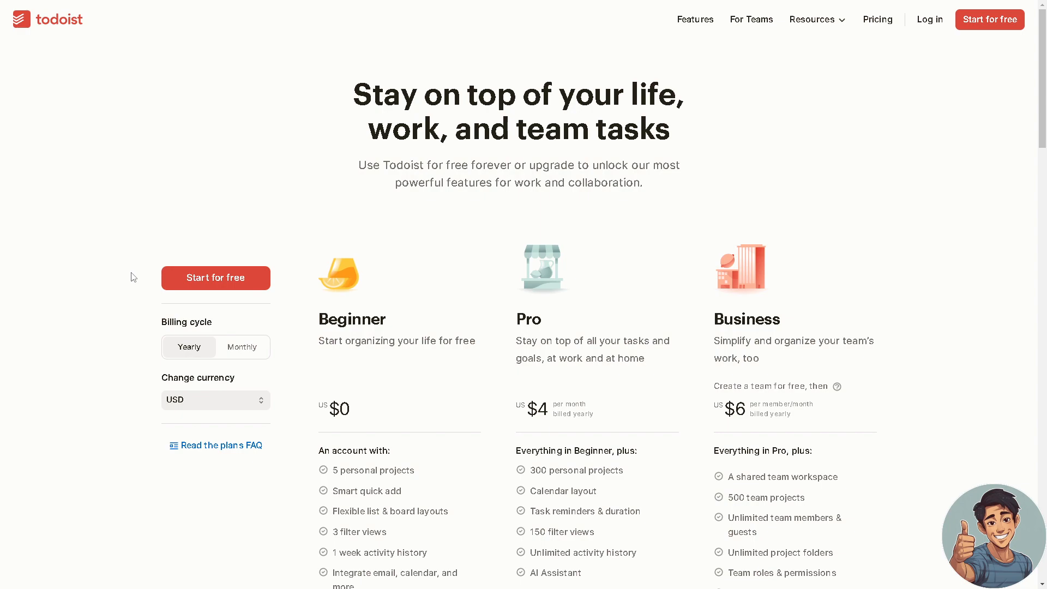
pyautogui.moveTo(111, 281)
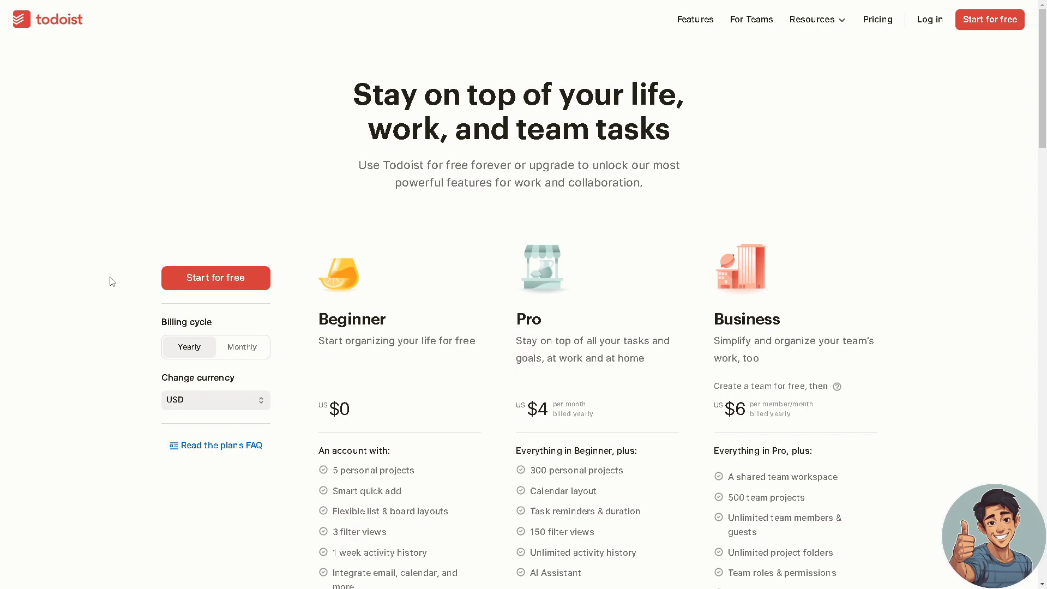
pyautogui.scroll(-3)
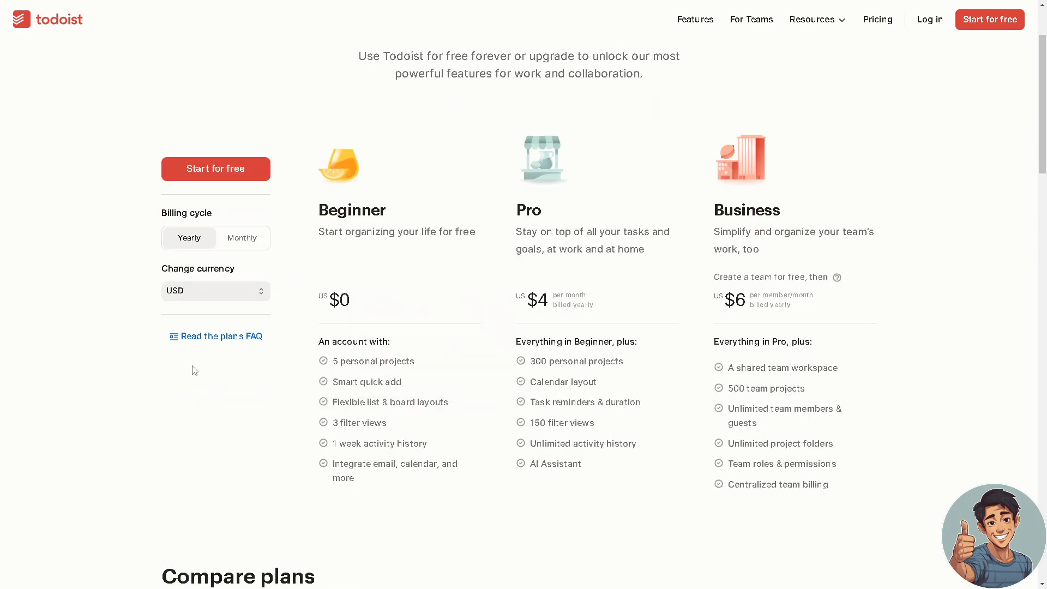
pyautogui.moveTo(244, 415)
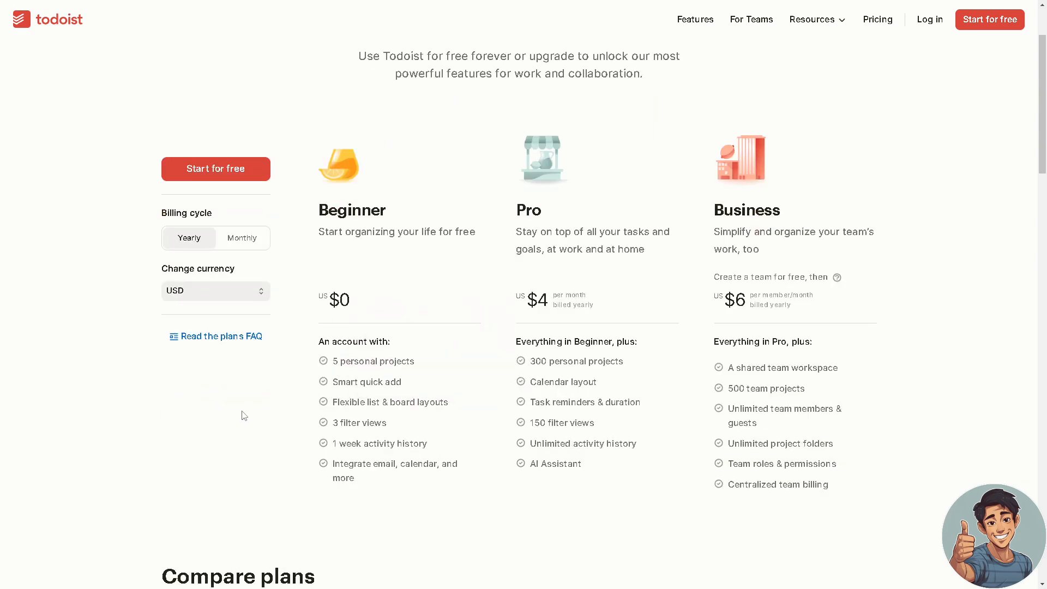
pyautogui.moveTo(248, 397)
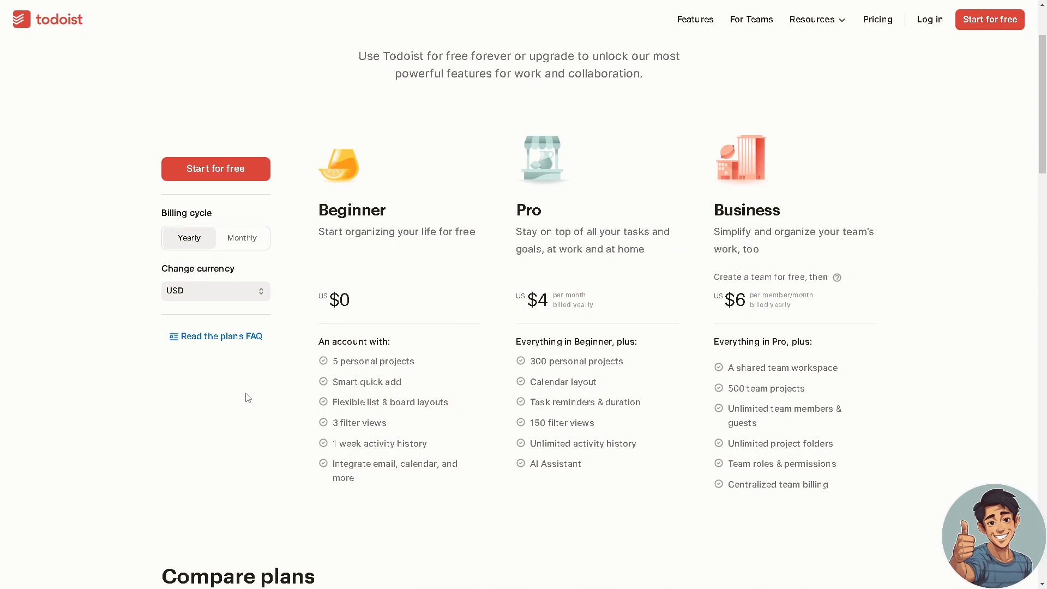
pyautogui.moveTo(259, 402)
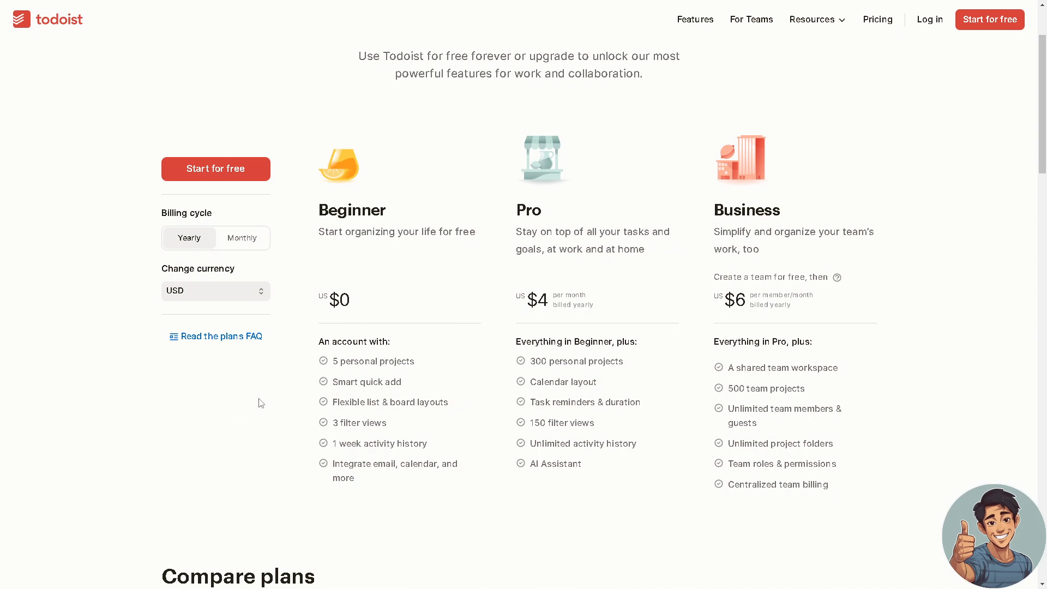
pyautogui.moveTo(227, 397)
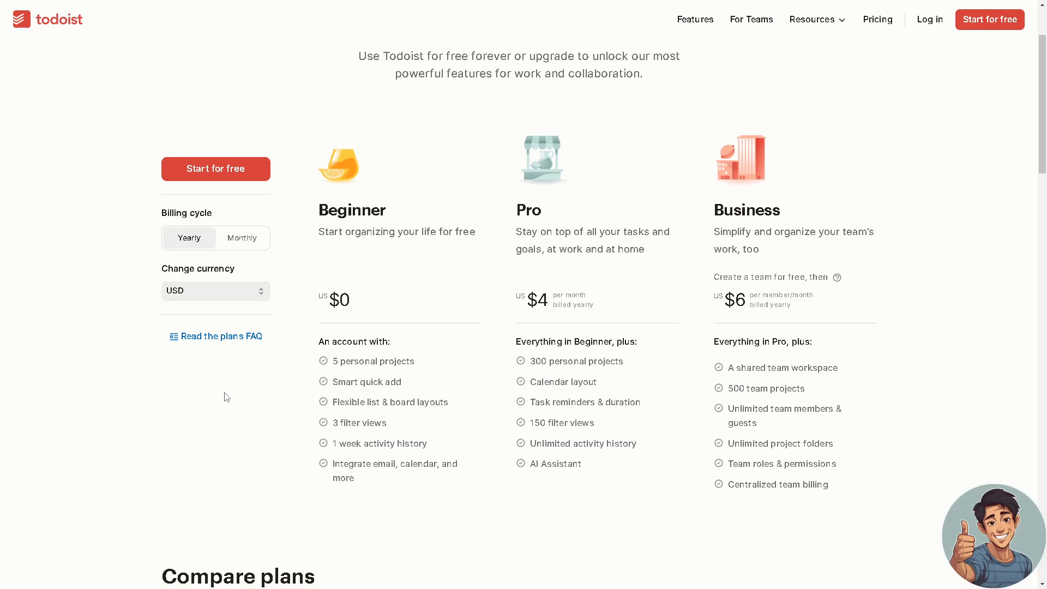
pyautogui.moveTo(222, 396)
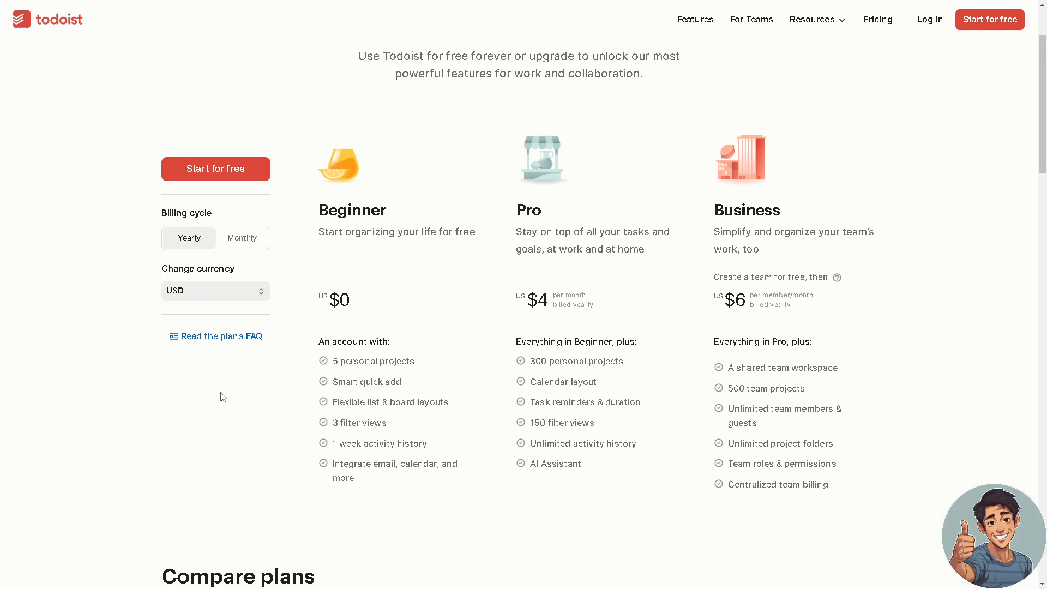
pyautogui.scroll(-3)
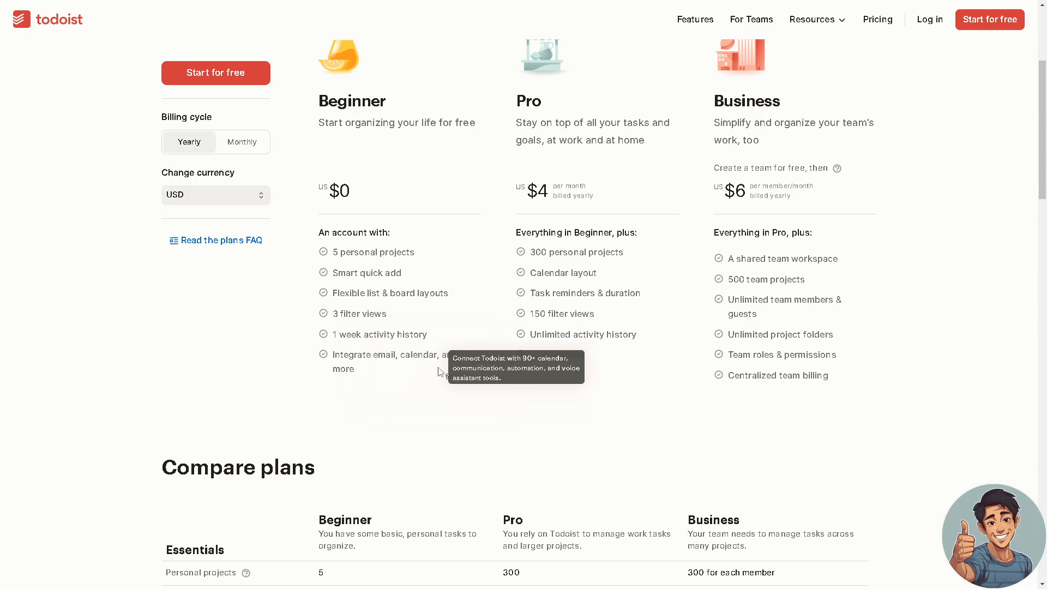
pyautogui.scroll(3)
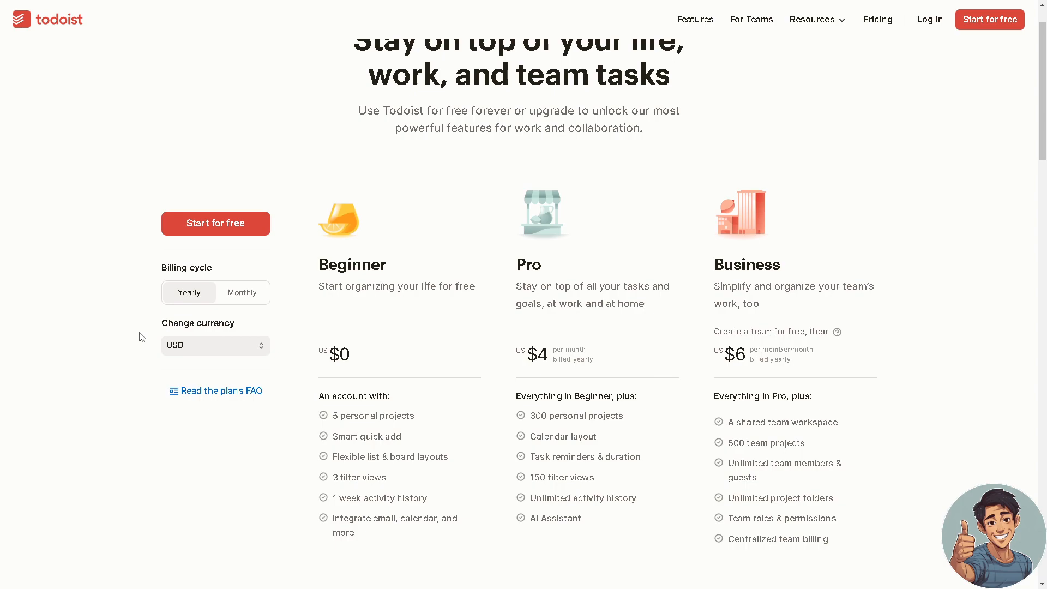
pyautogui.moveTo(80, 379)
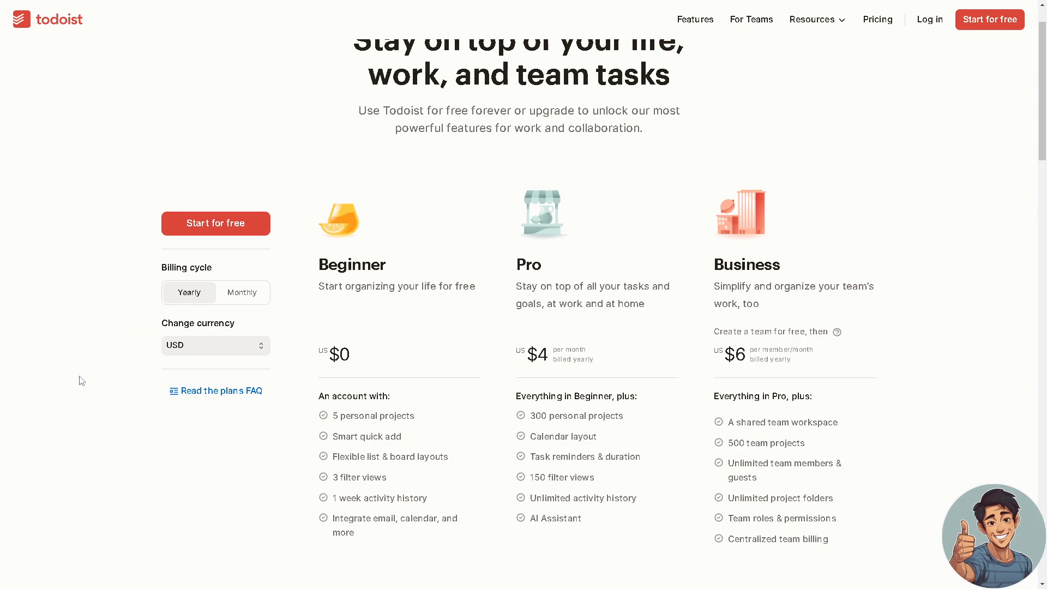
pyautogui.scroll(-3)
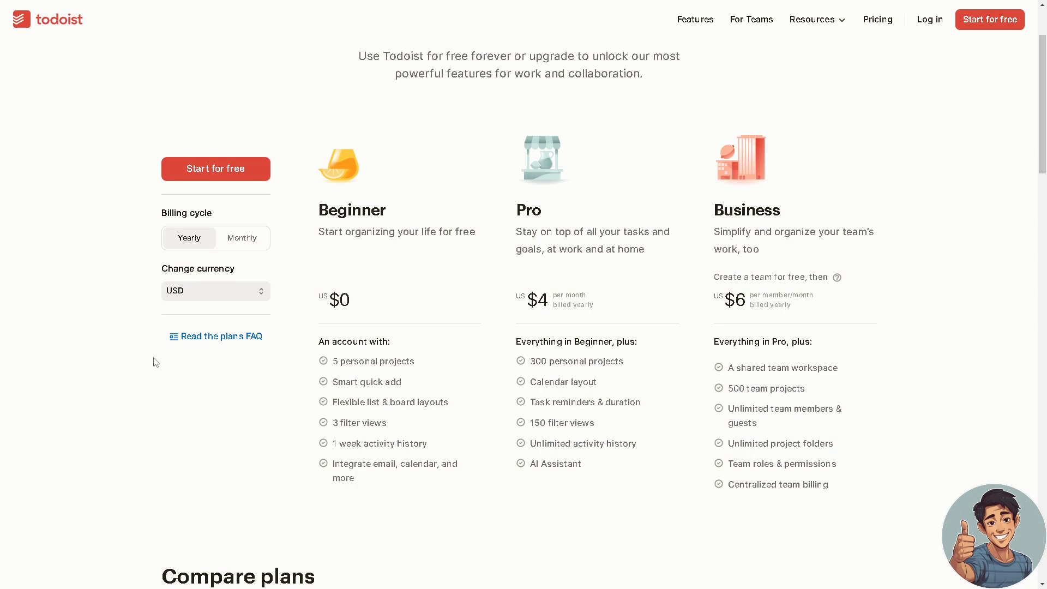
pyautogui.moveTo(123, 369)
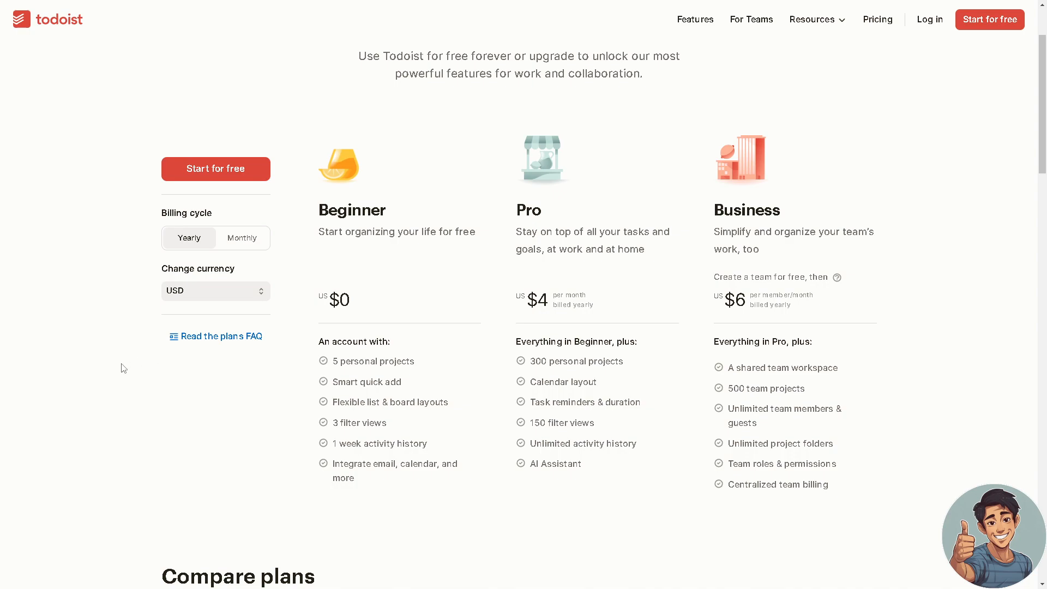
pyautogui.moveTo(503, 388)
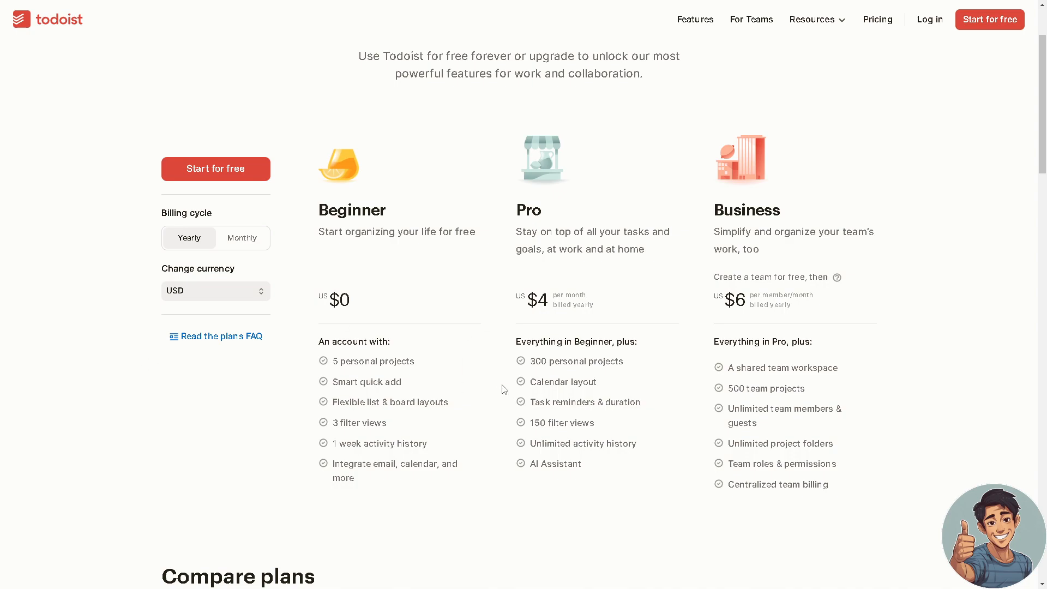
pyautogui.moveTo(152, 452)
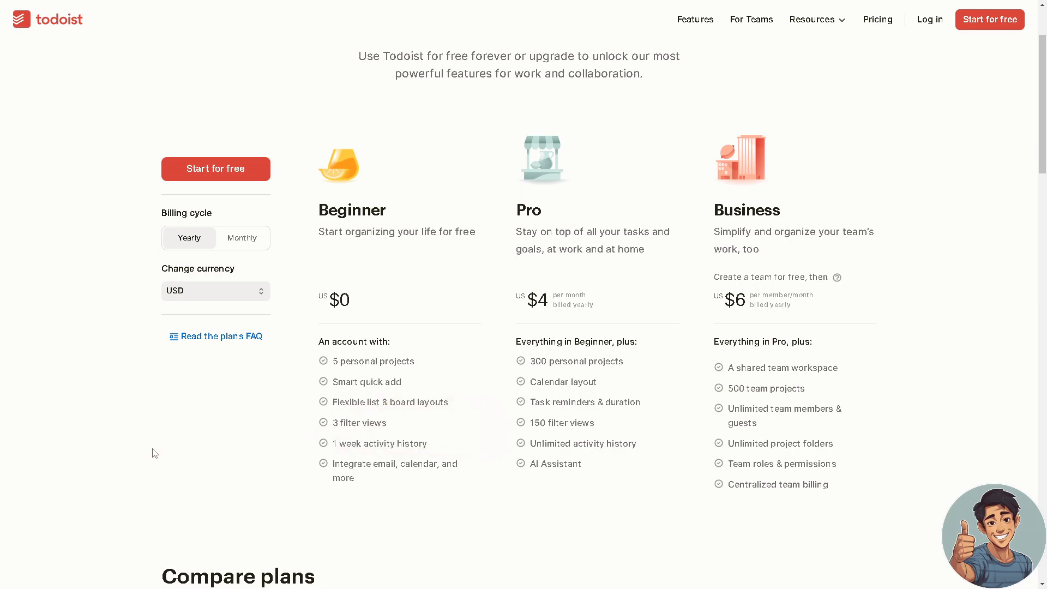
pyautogui.moveTo(157, 455)
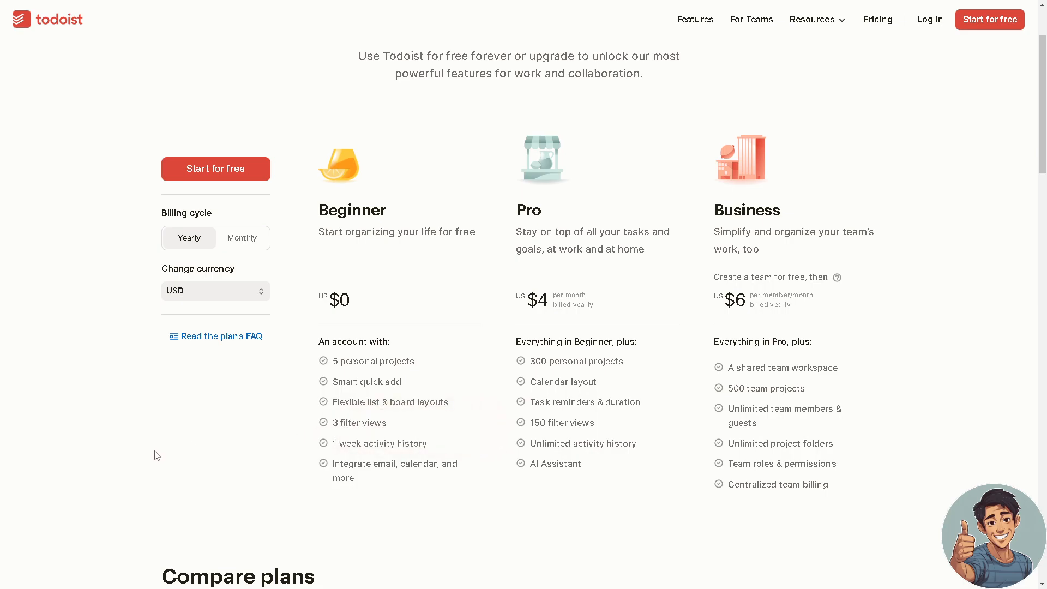
pyautogui.moveTo(672, 507)
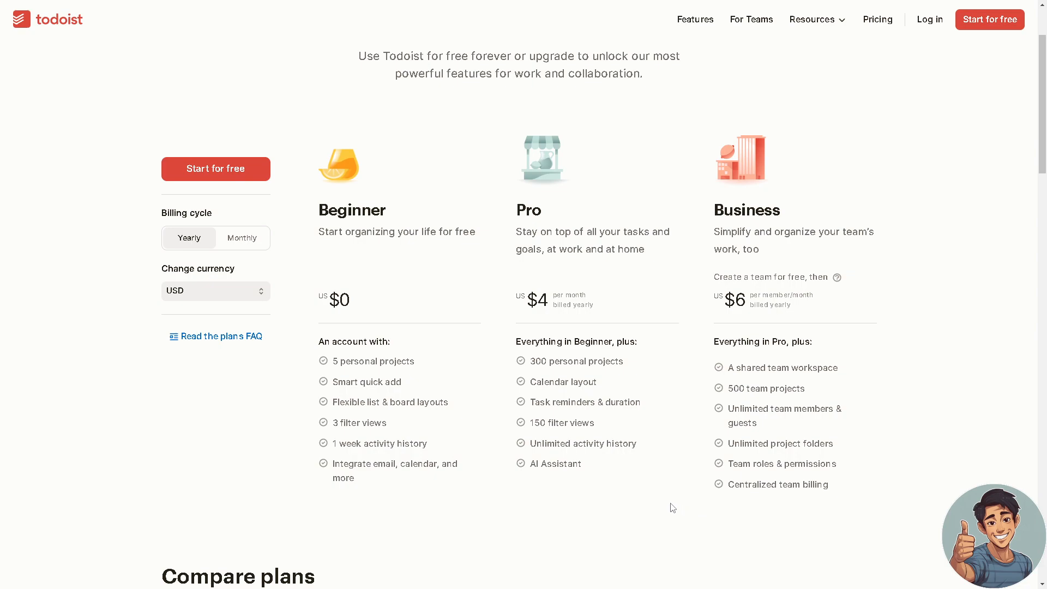
pyautogui.moveTo(565, 471)
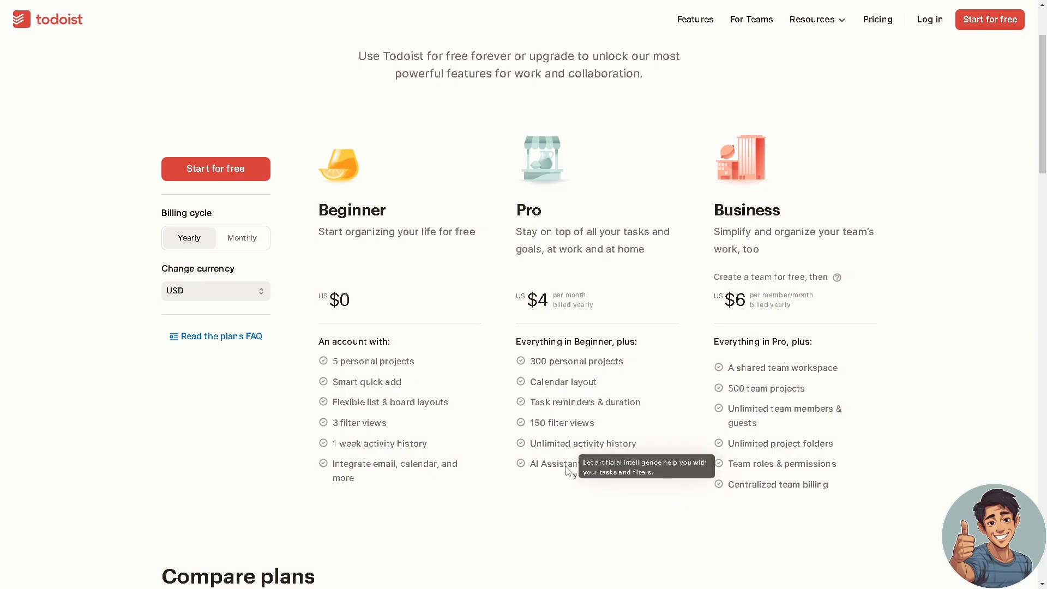
pyautogui.moveTo(555, 469)
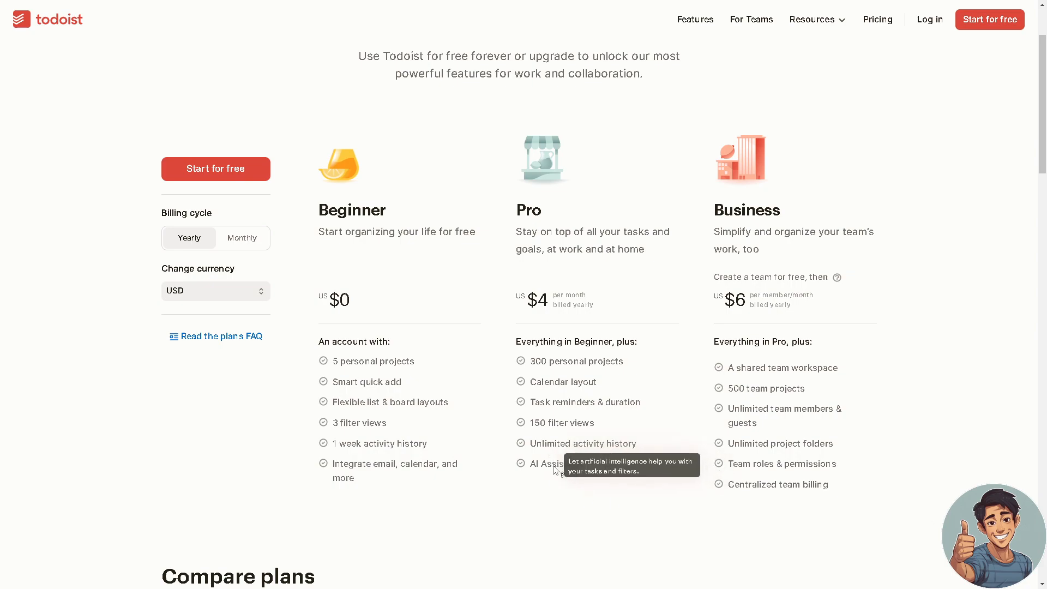
pyautogui.scroll(-3)
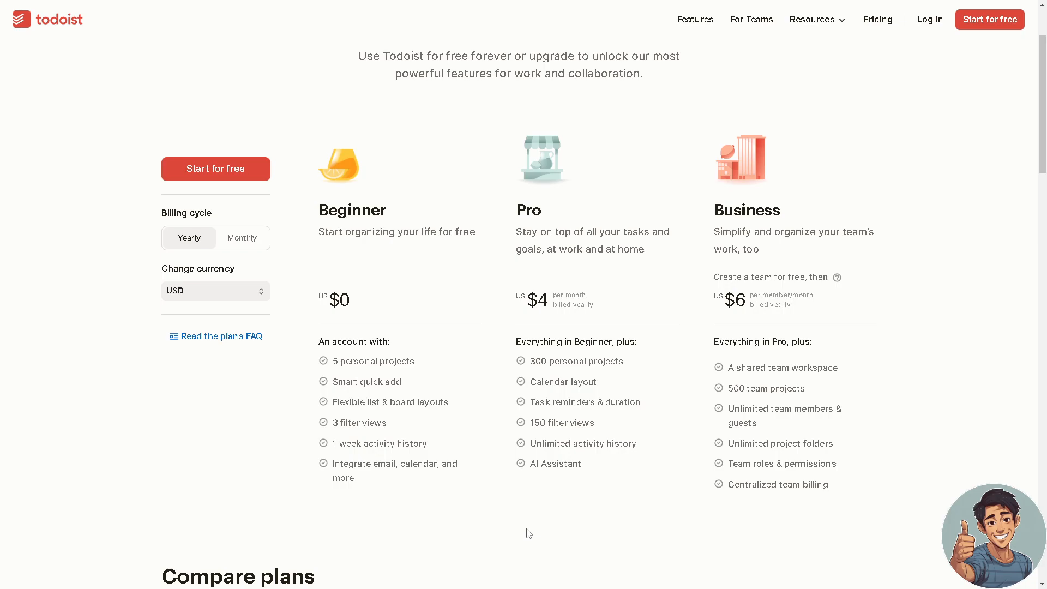
pyautogui.moveTo(519, 520)
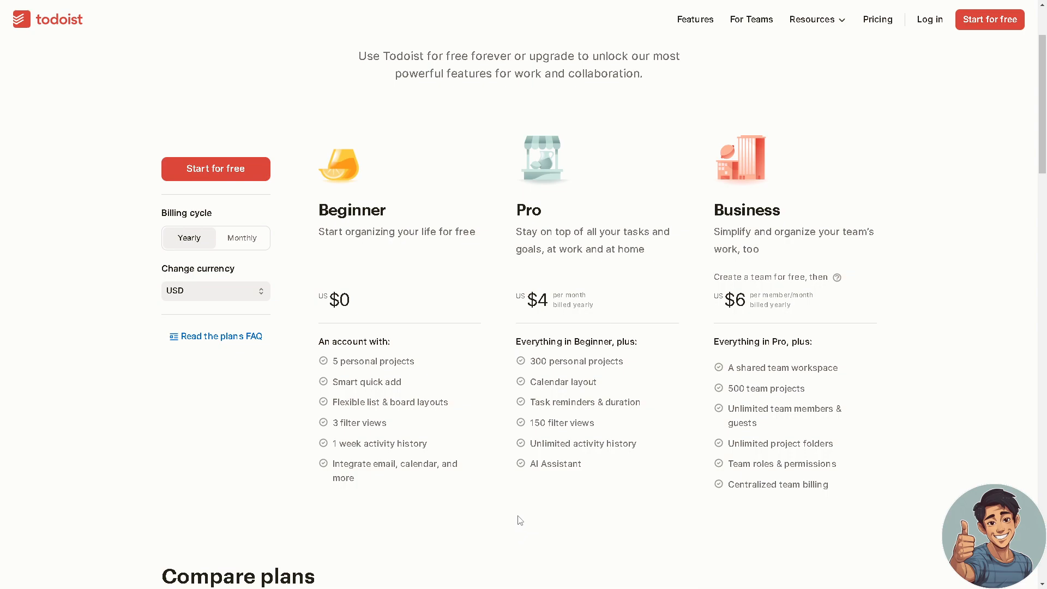
pyautogui.moveTo(534, 500)
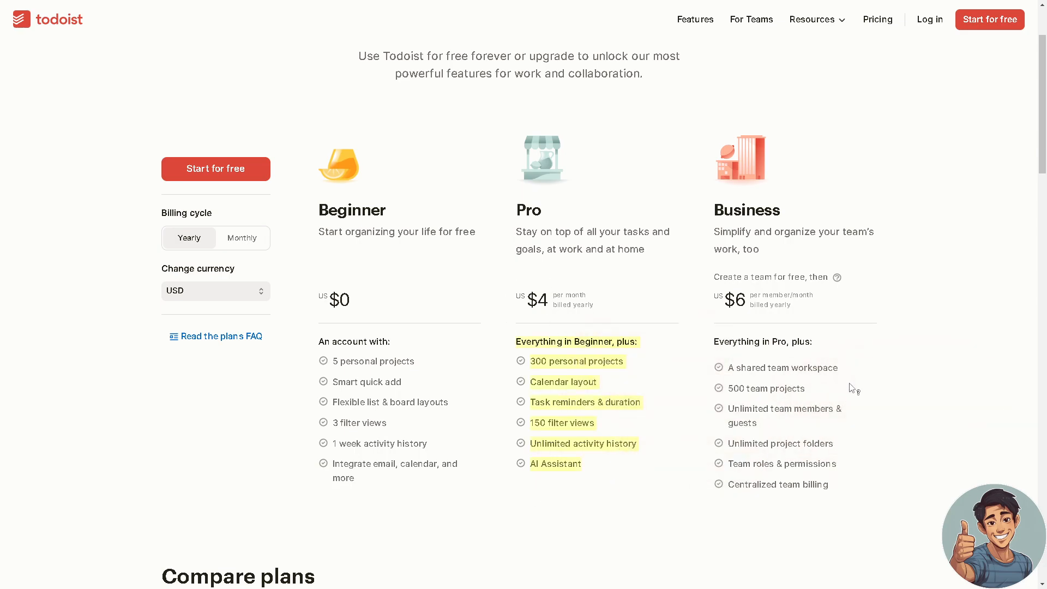
pyautogui.moveTo(859, 401)
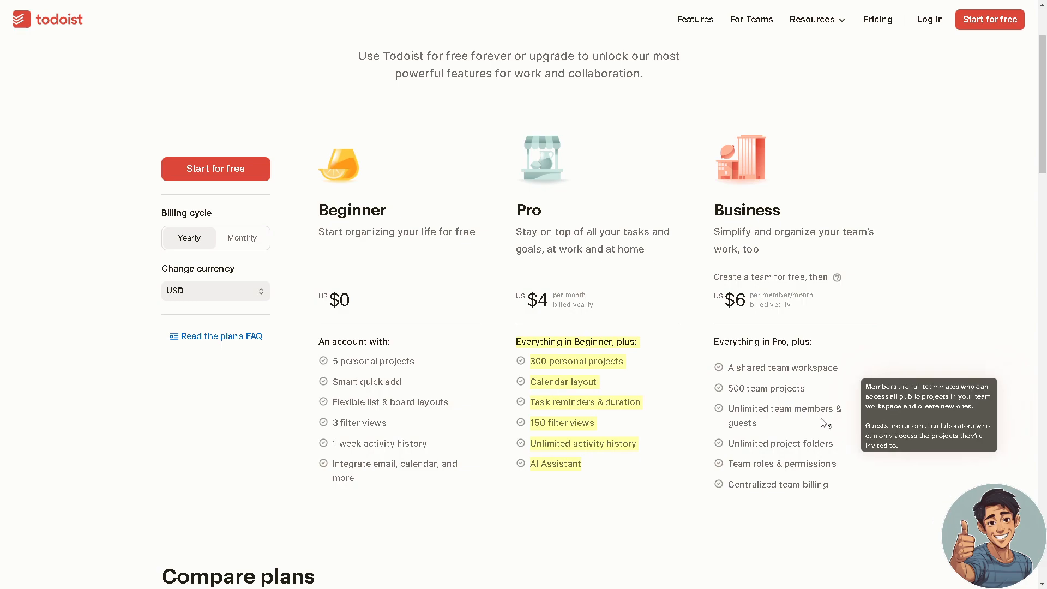
pyautogui.moveTo(737, 535)
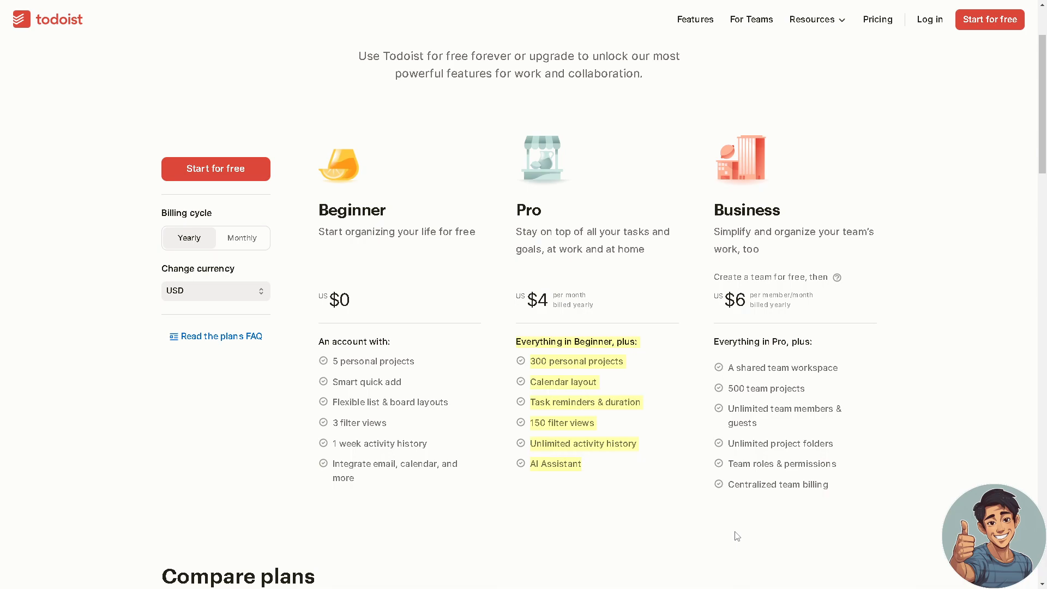
pyautogui.moveTo(698, 514)
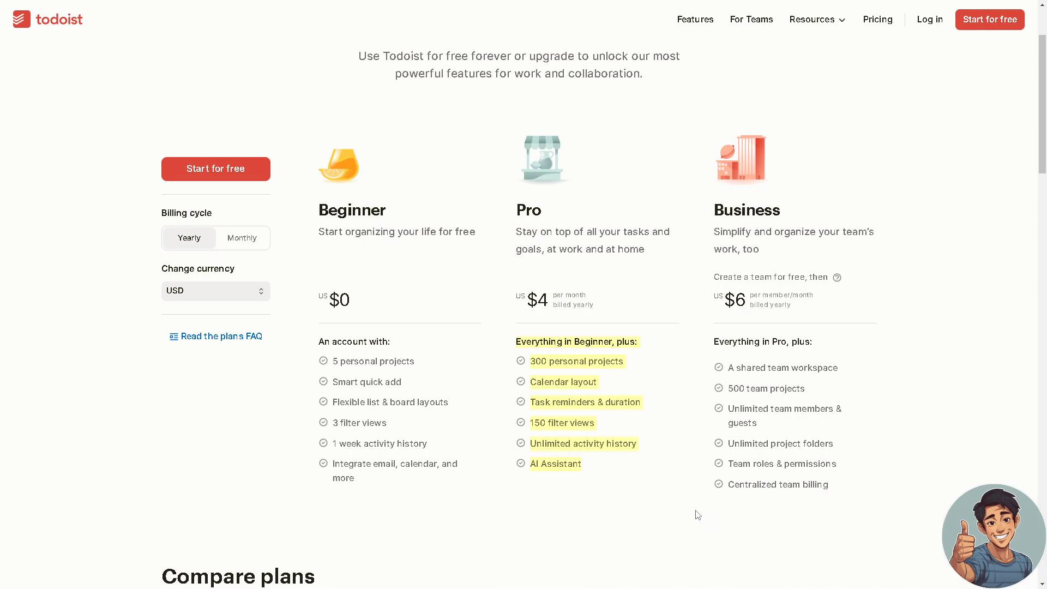
# - Scroll the Compare plans table from Essentials to the $0, $4 and $6 prices and the footer
pyautogui.scroll(-3)
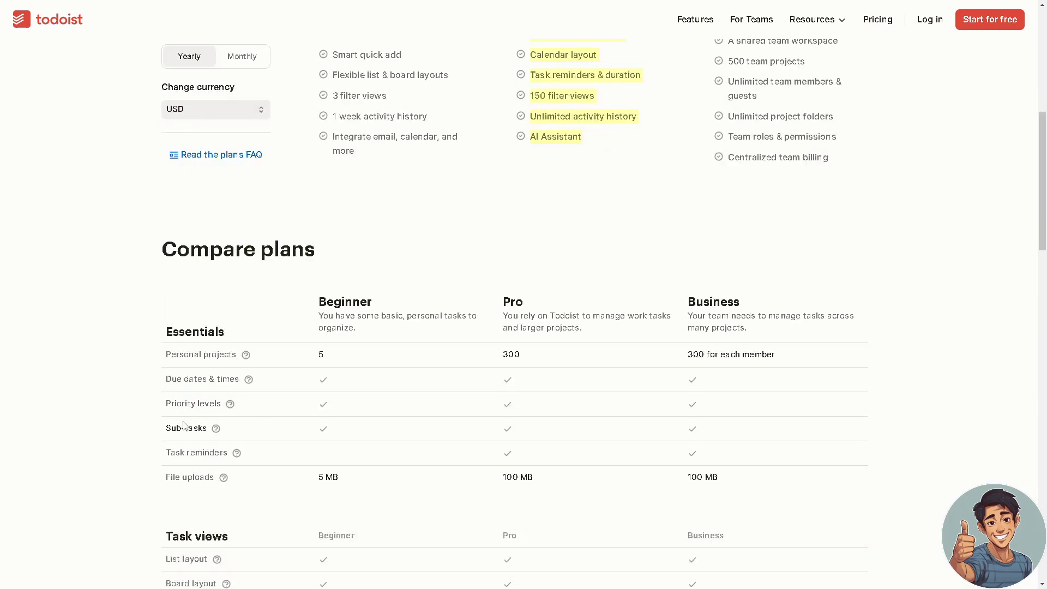
pyautogui.moveTo(150, 423)
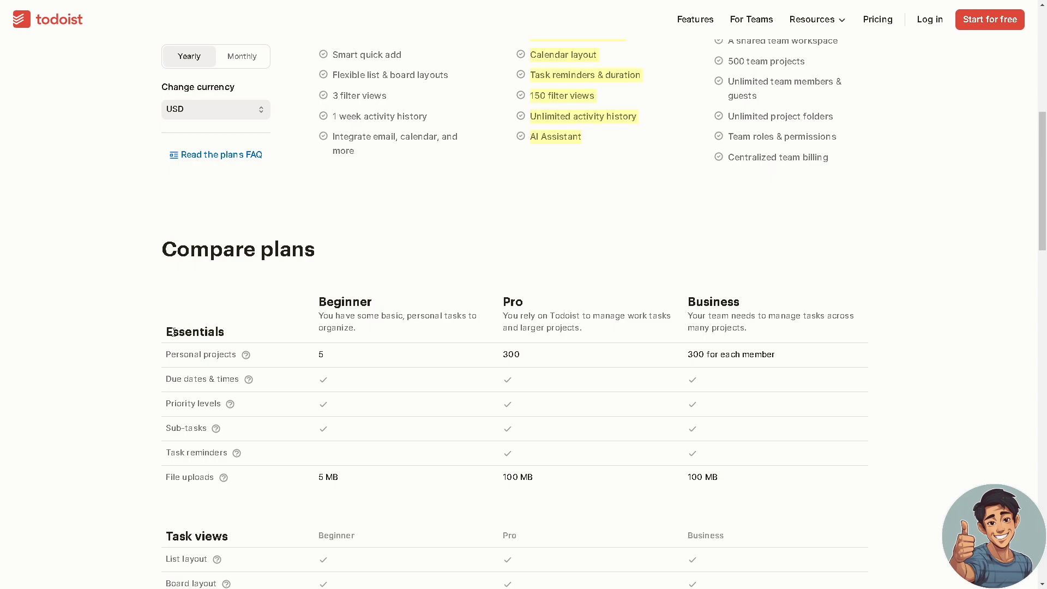
pyautogui.moveTo(333, 307)
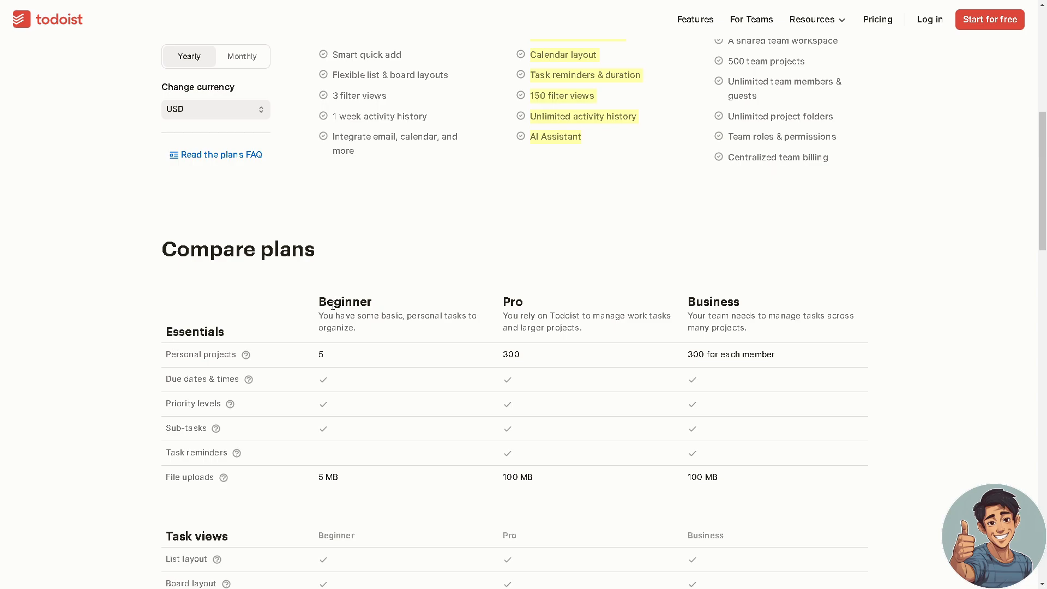
pyautogui.moveTo(671, 308)
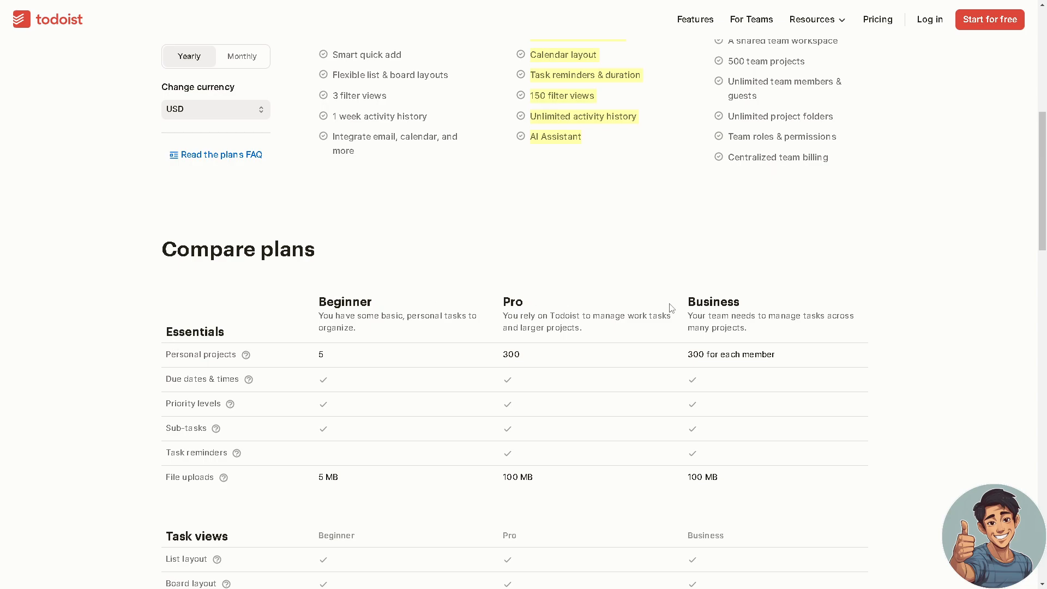
pyautogui.scroll(-3)
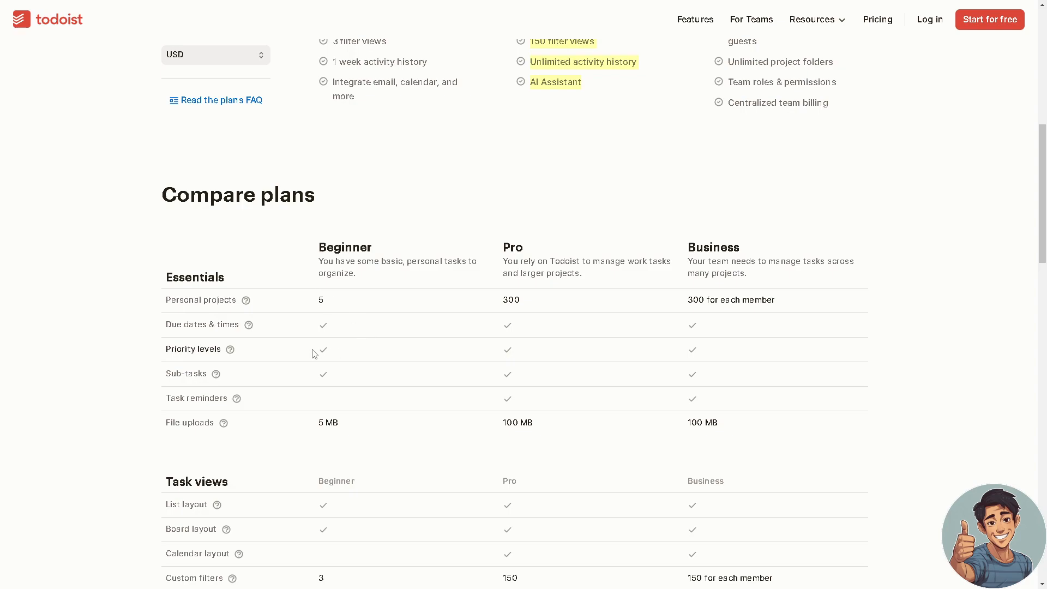
pyautogui.scroll(-3)
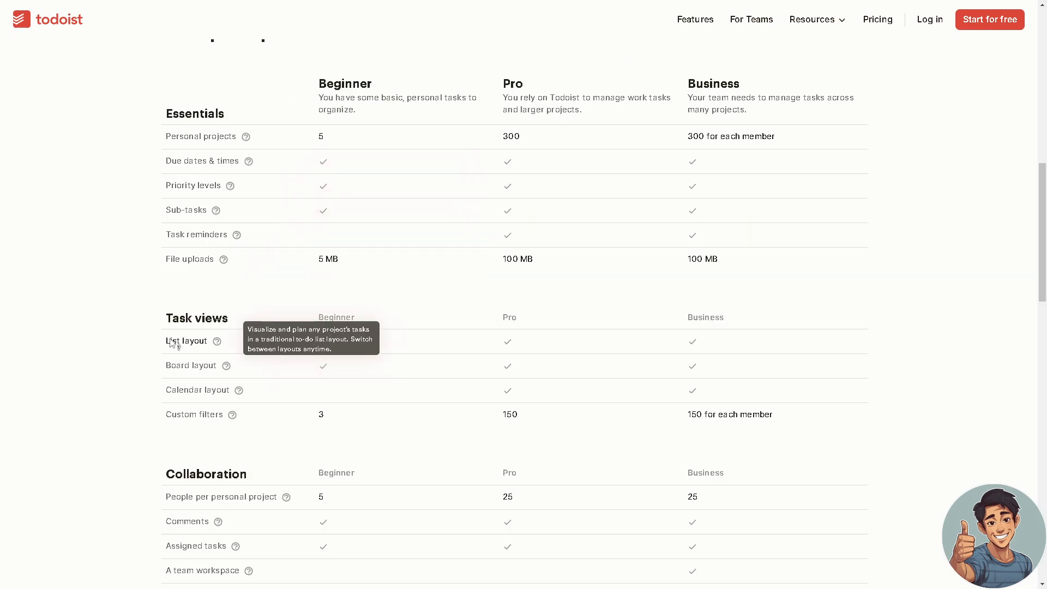
pyautogui.moveTo(801, 349)
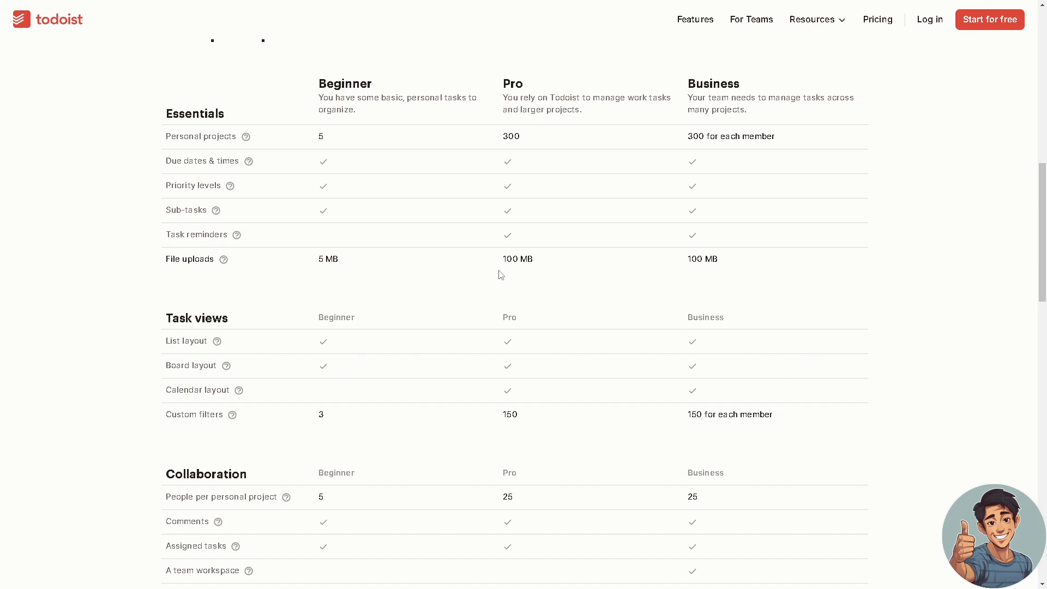
pyautogui.moveTo(497, 273)
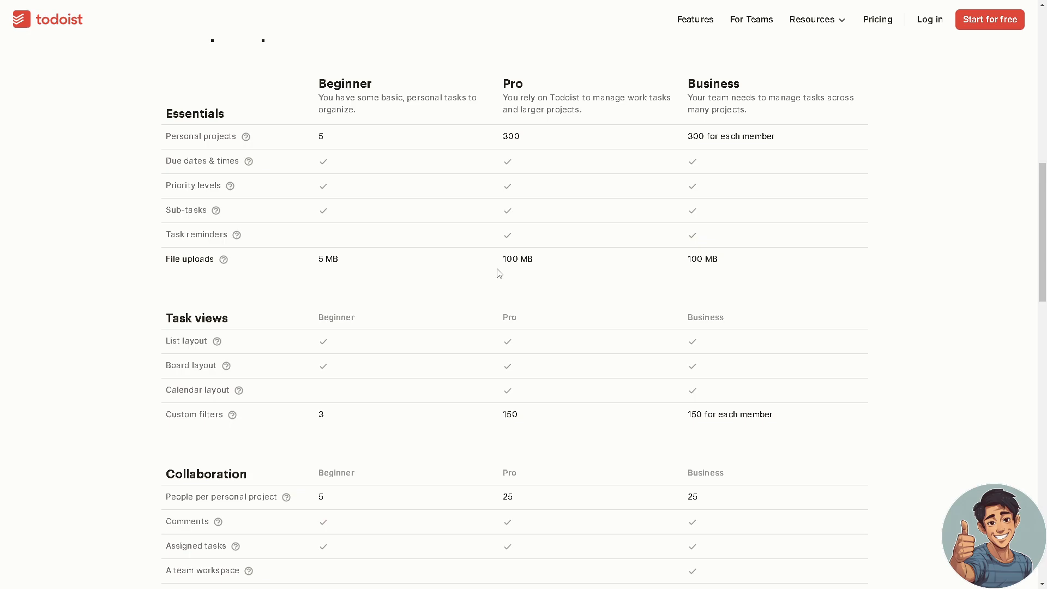
pyautogui.moveTo(246, 161)
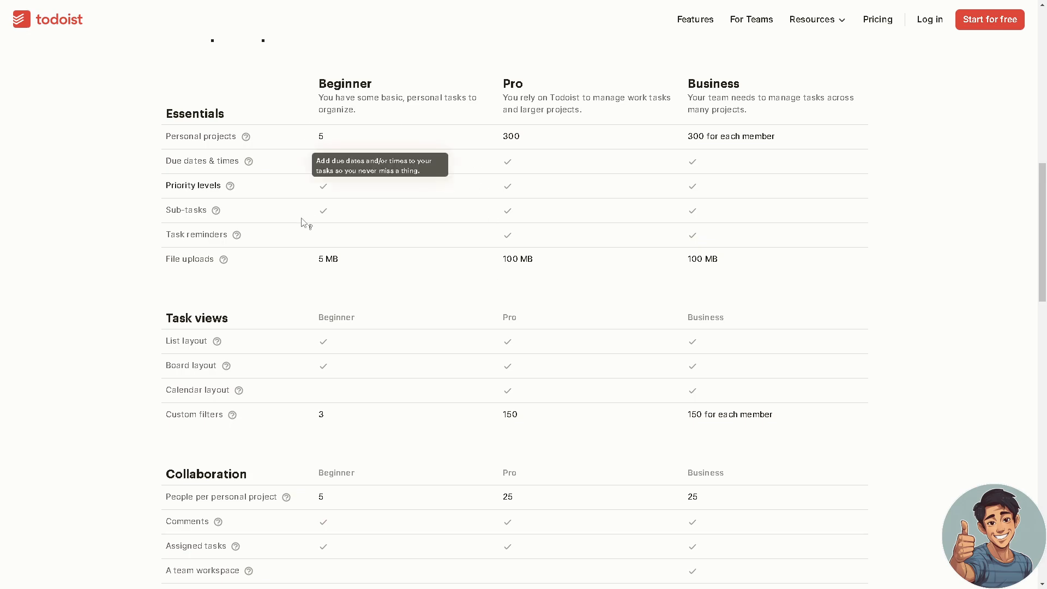
pyautogui.scroll(-3)
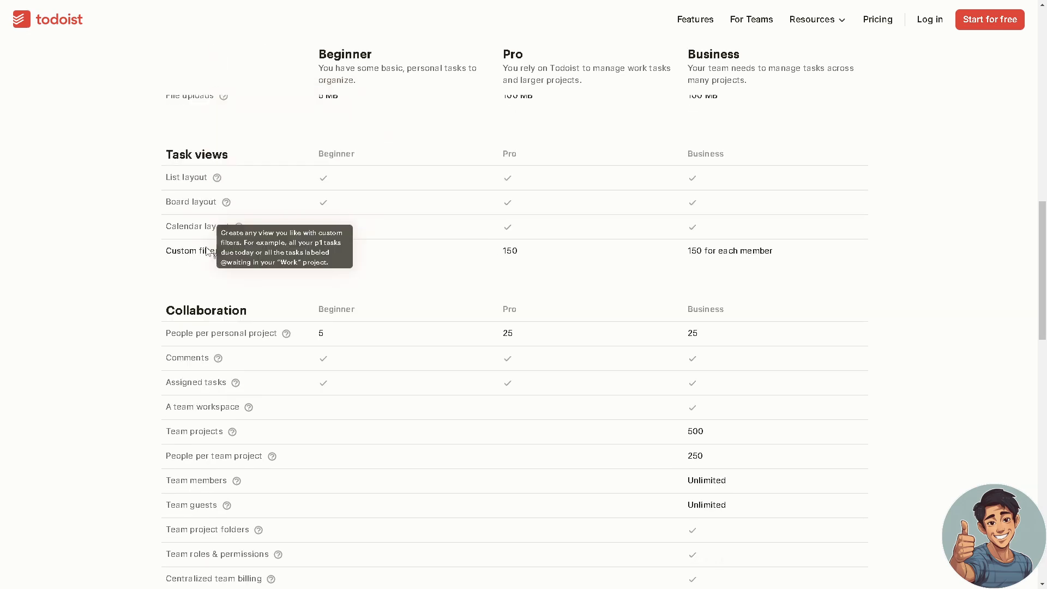
pyautogui.scroll(-3)
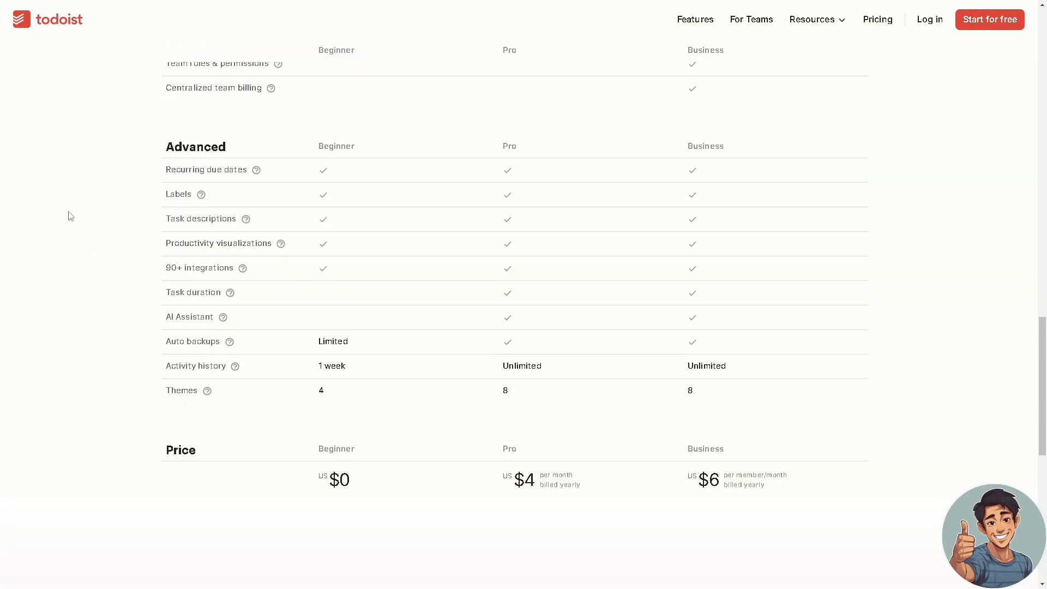
pyautogui.scroll(-3)
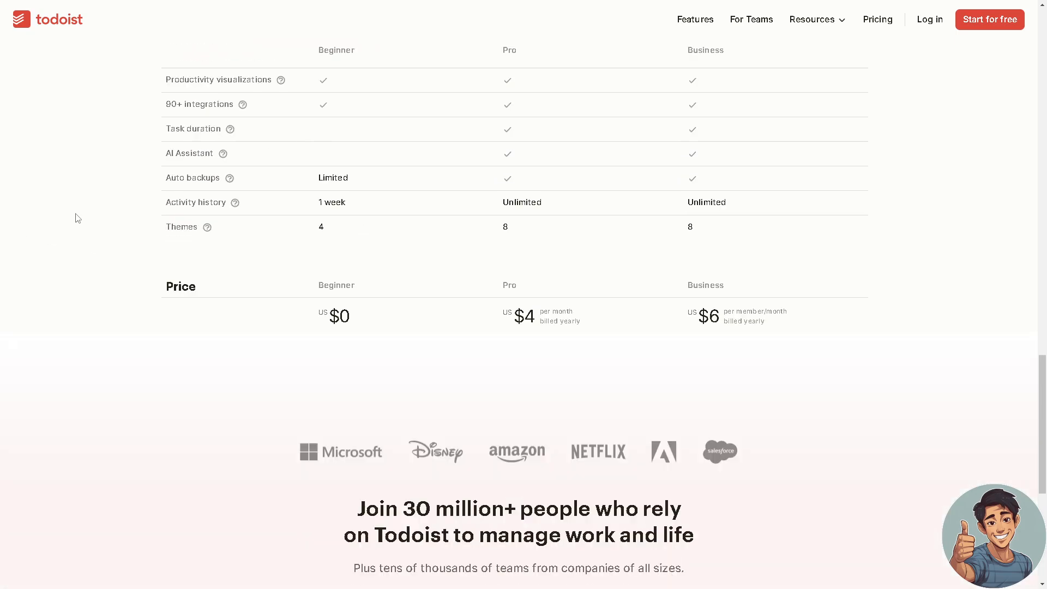
pyautogui.scroll(-3)
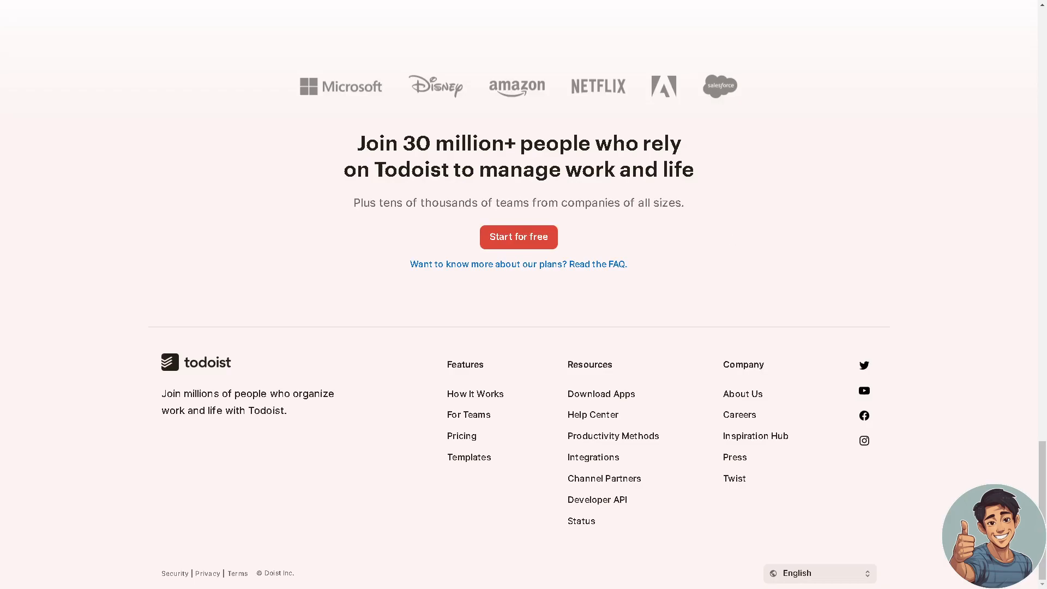
# - Scroll back up toward the navigation to reach the For Teams link
pyautogui.scroll(3)
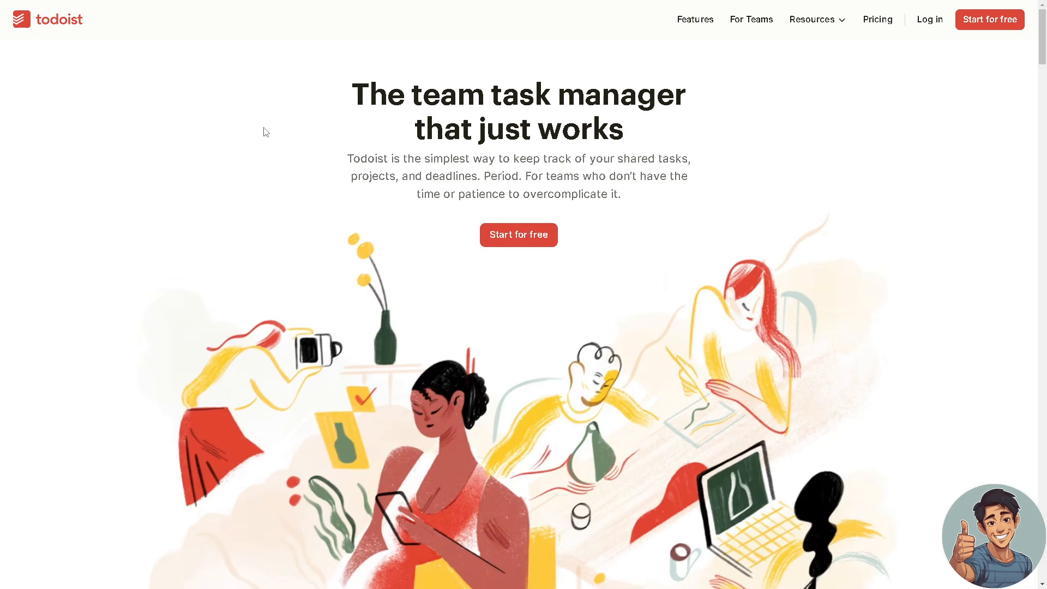
pyautogui.moveTo(519, 244)
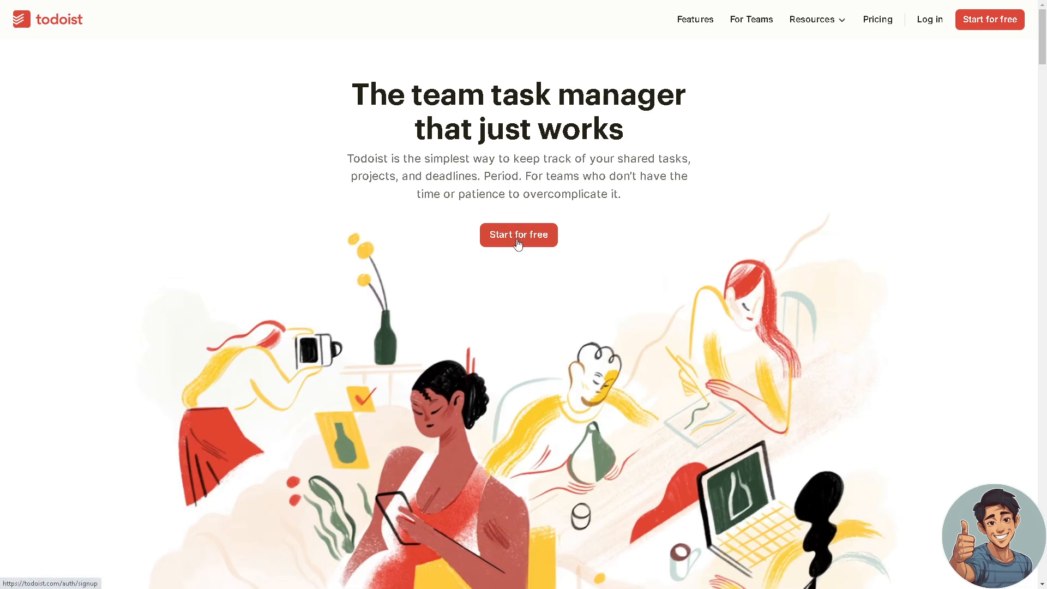
# - Switch the team landing page to full screen and hover the Start for free button
pyautogui.press('F11')
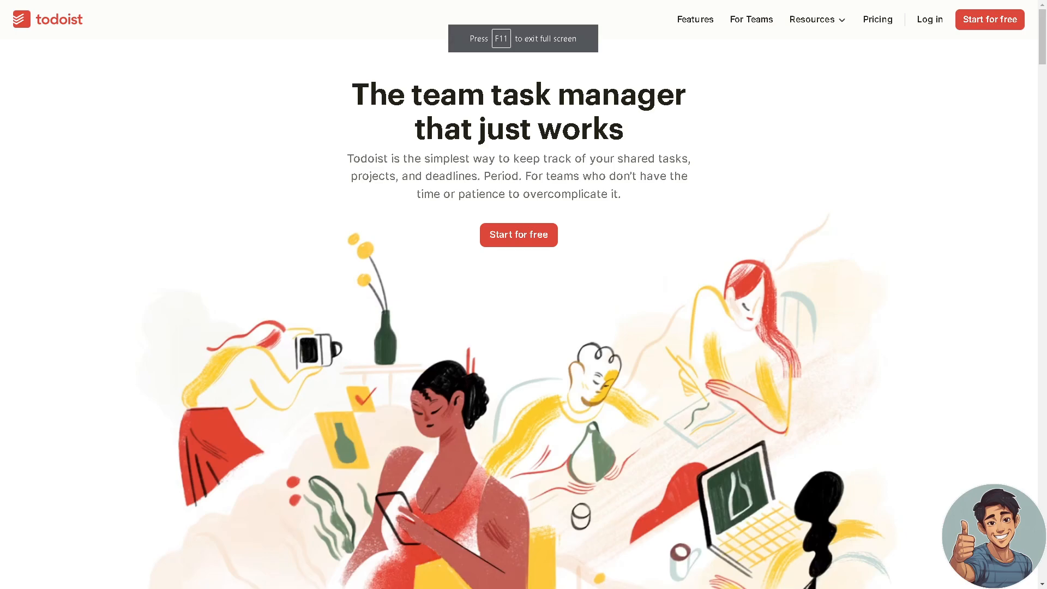
pyautogui.moveTo(533, 240)
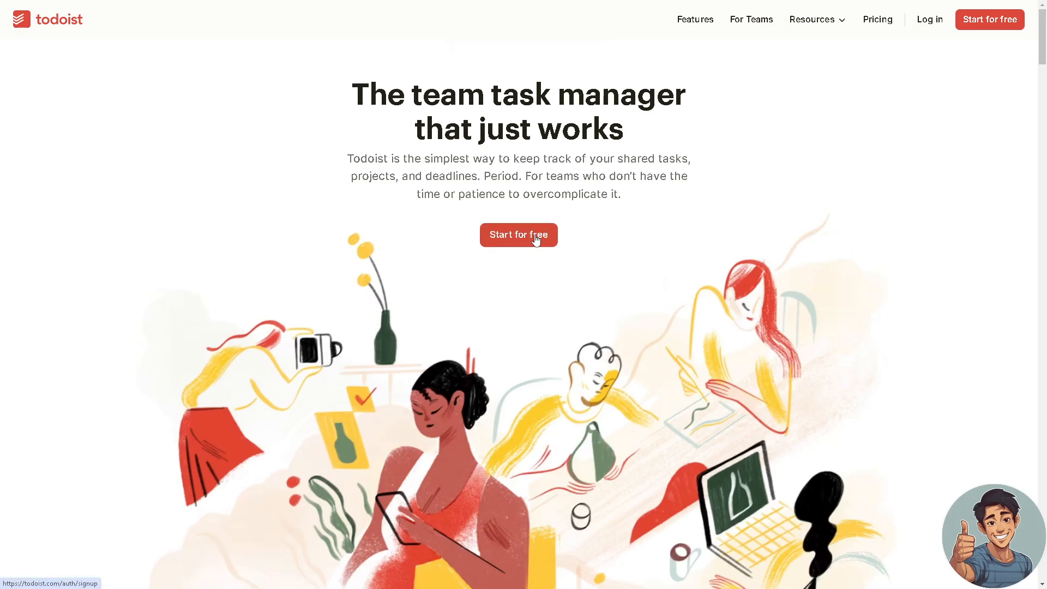
pyautogui.click(519, 234)
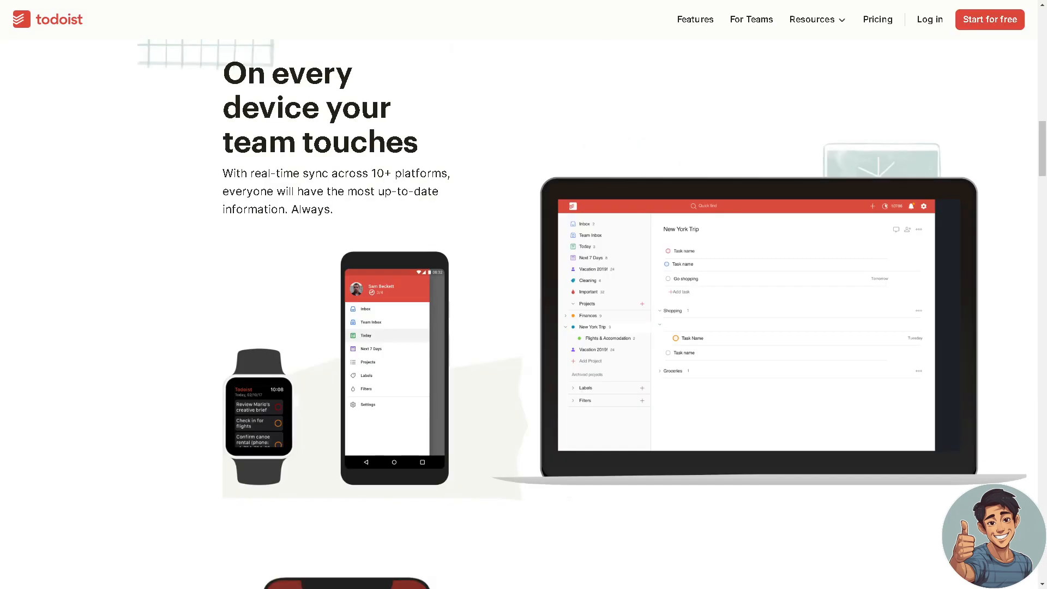
pyautogui.moveTo(254, 127)
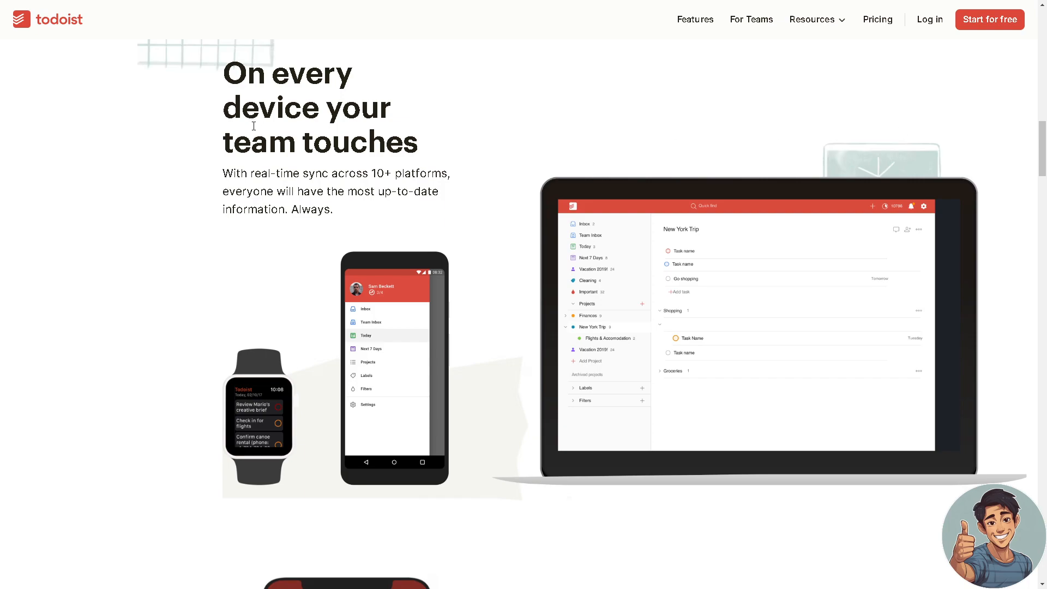
pyautogui.moveTo(265, 169)
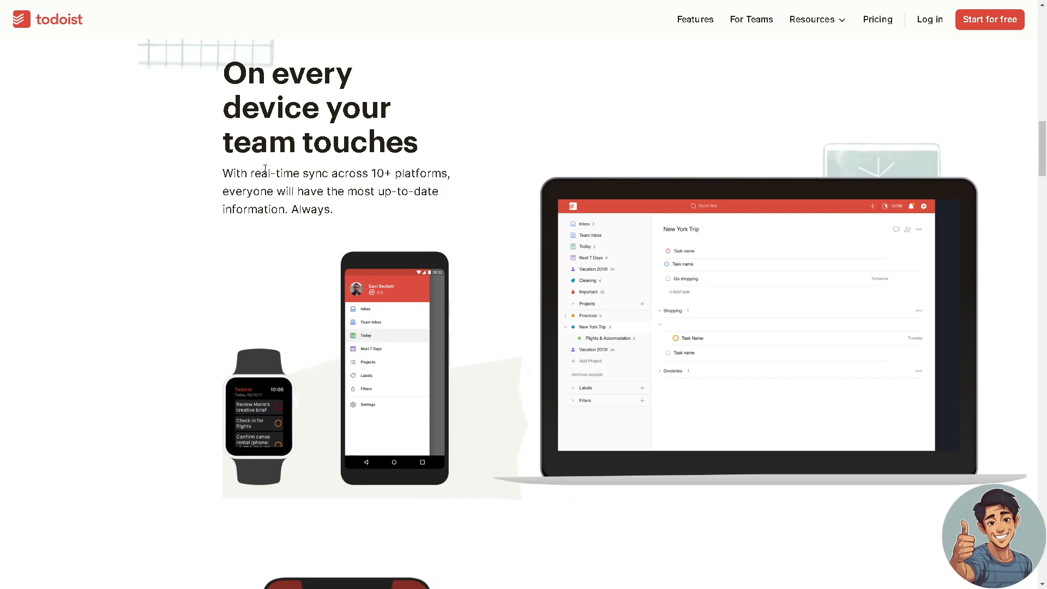
pyautogui.moveTo(423, 173)
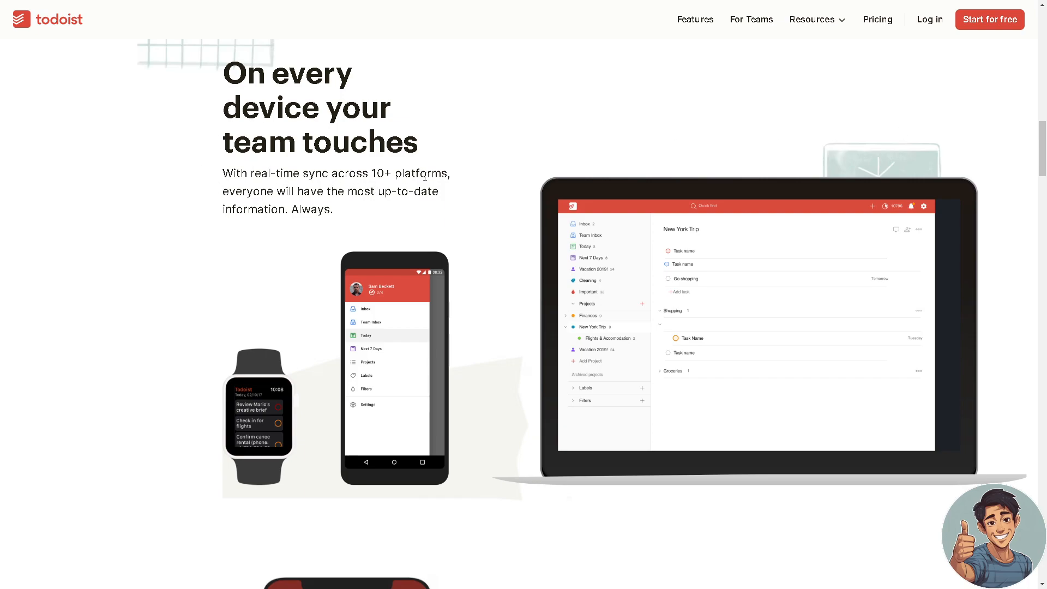
pyautogui.moveTo(224, 236)
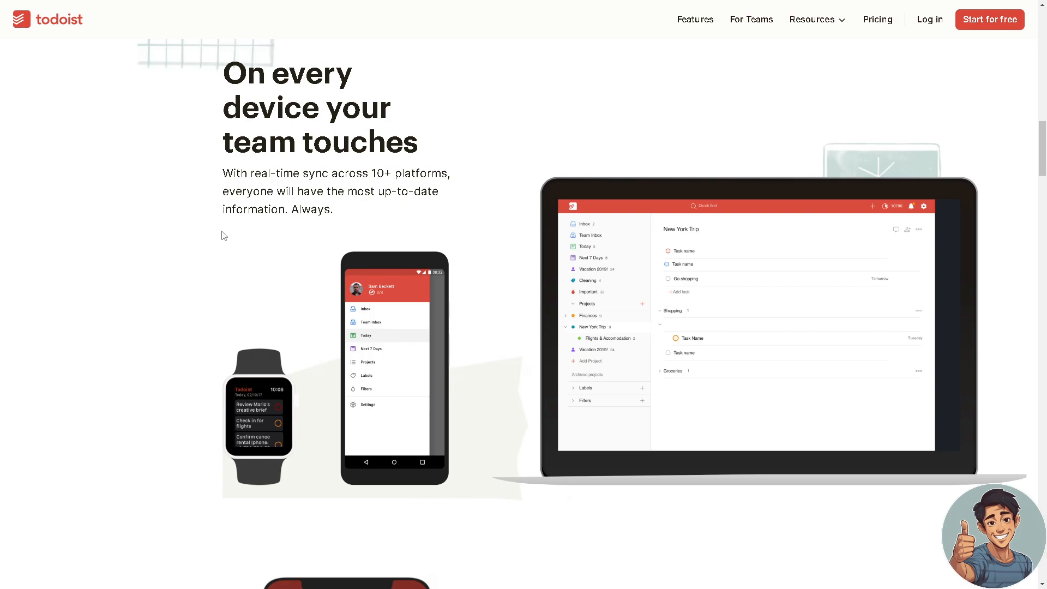
pyautogui.moveTo(449, 336)
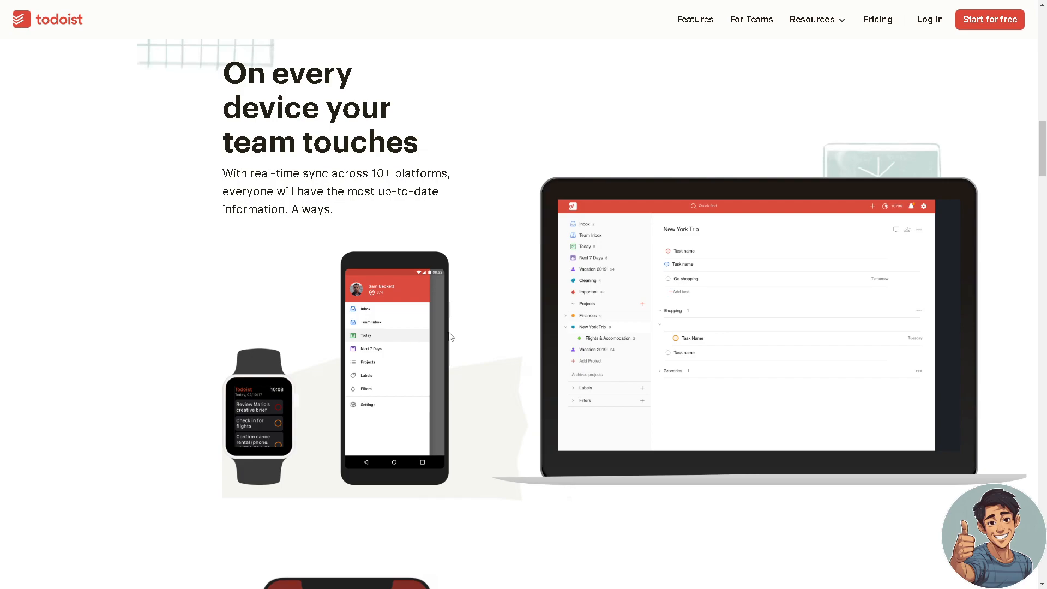
pyautogui.moveTo(421, 335)
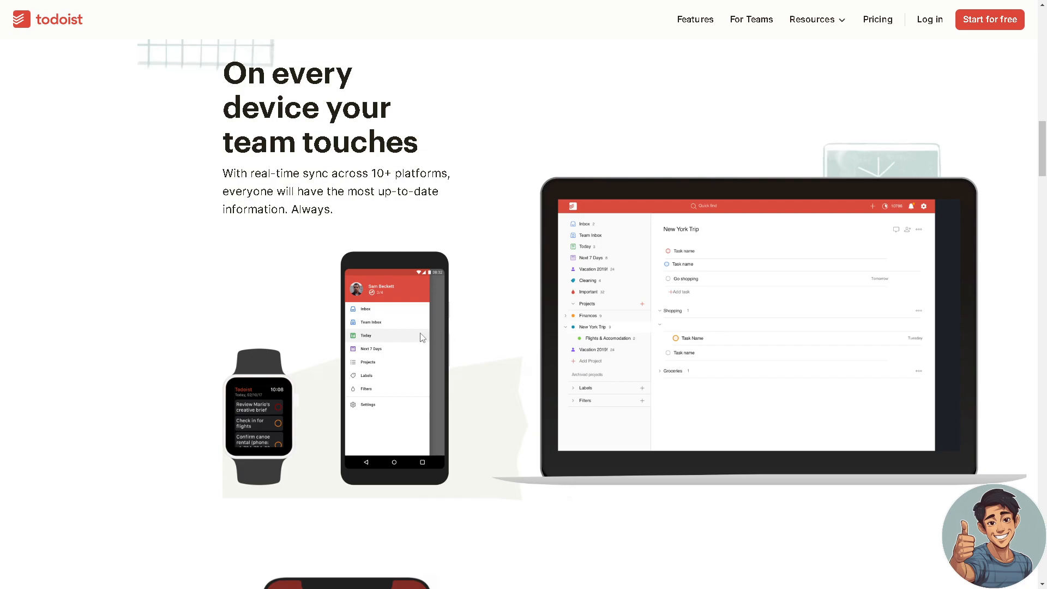
pyautogui.moveTo(669, 284)
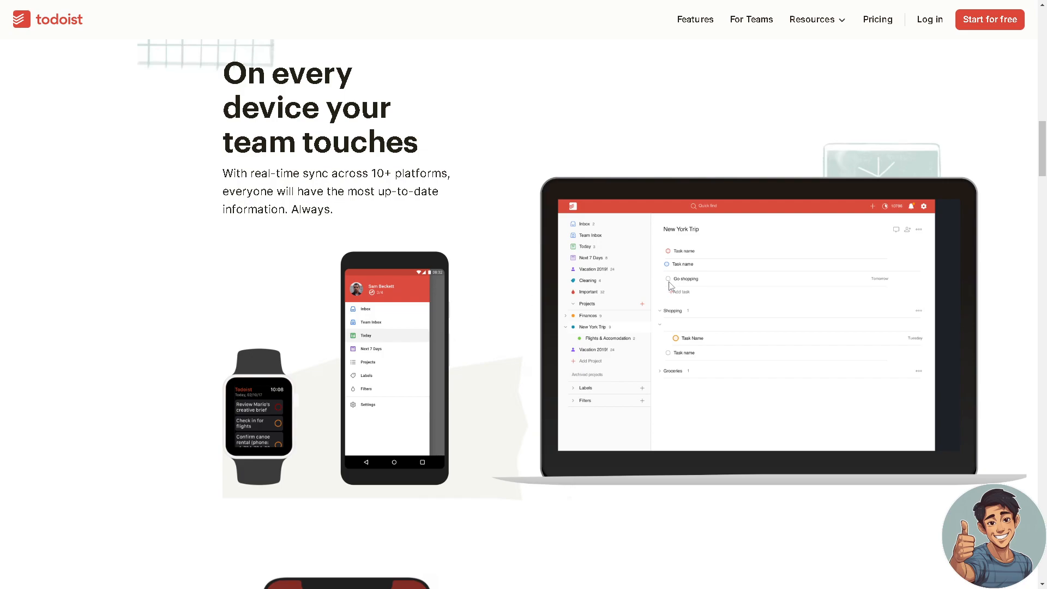
# - Scroll past Share work, Collaborate efficiently, Keep projects on track and Boards to the productivity grid
pyautogui.scroll(-3)
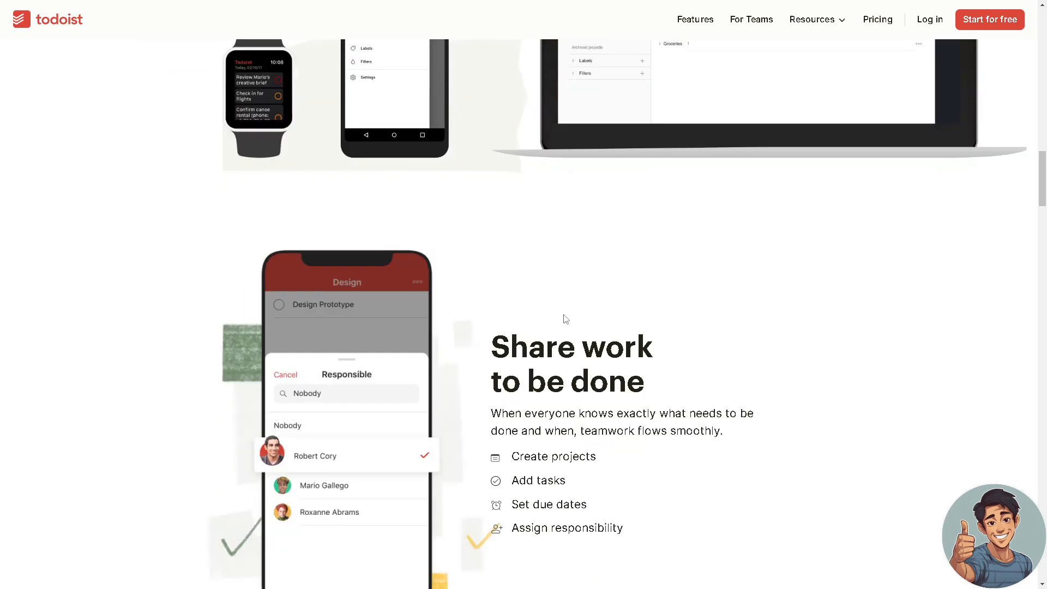
pyautogui.scroll(-3)
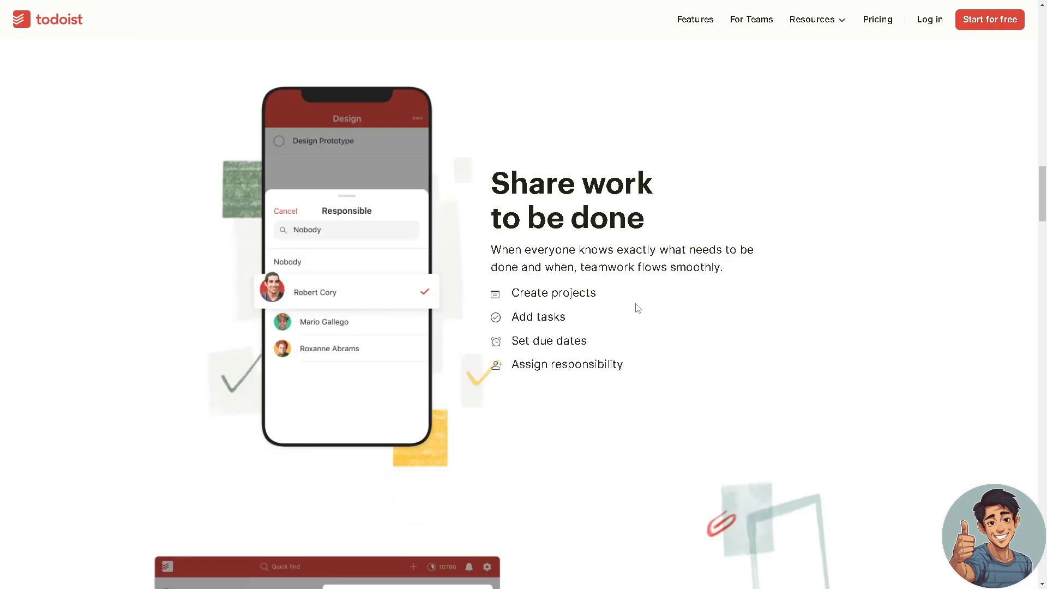
pyautogui.scroll(-3)
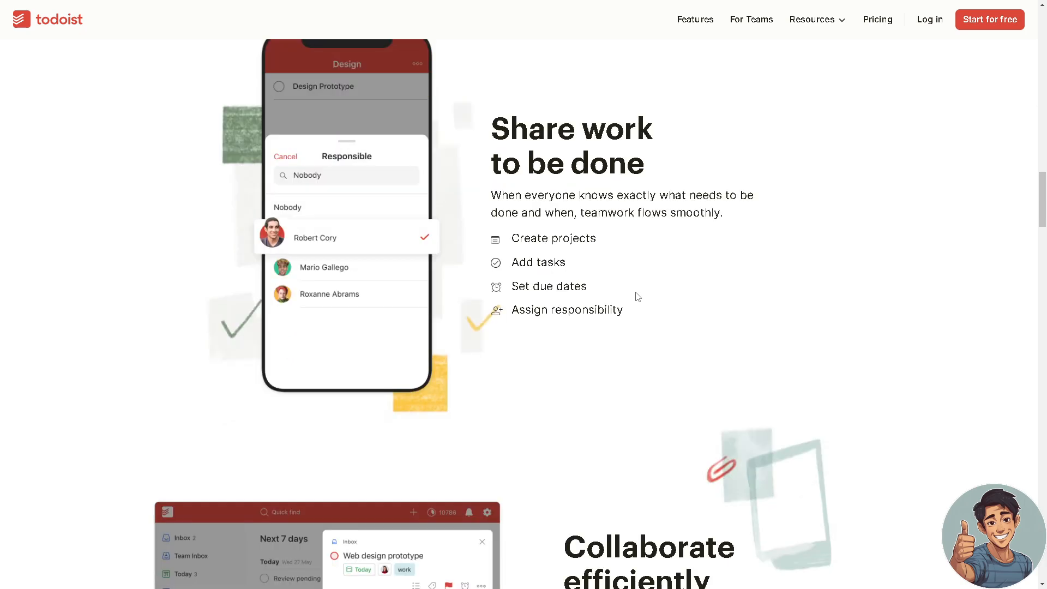
pyautogui.scroll(-3)
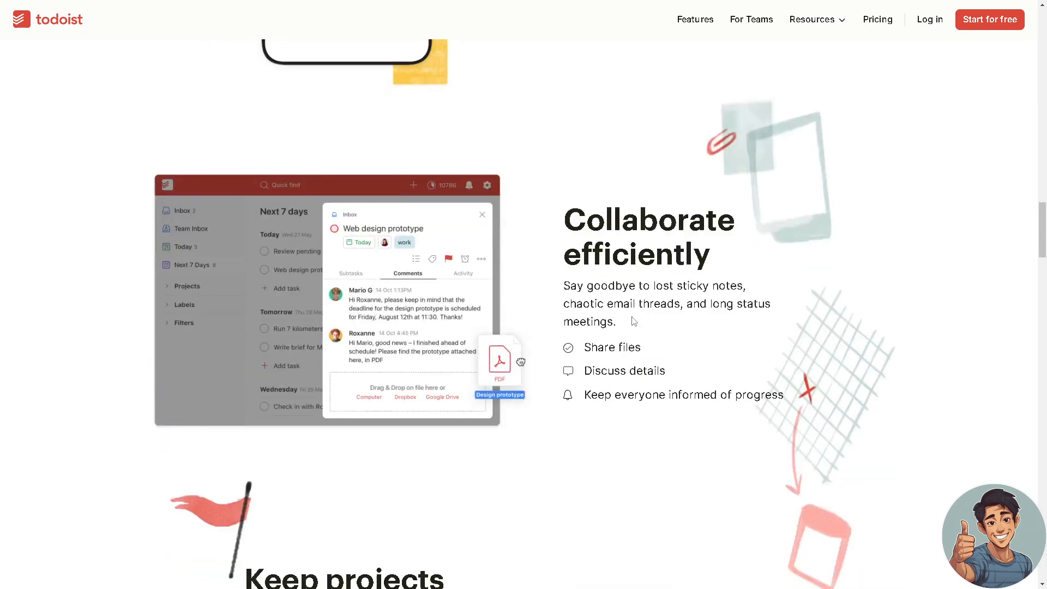
pyautogui.scroll(-3)
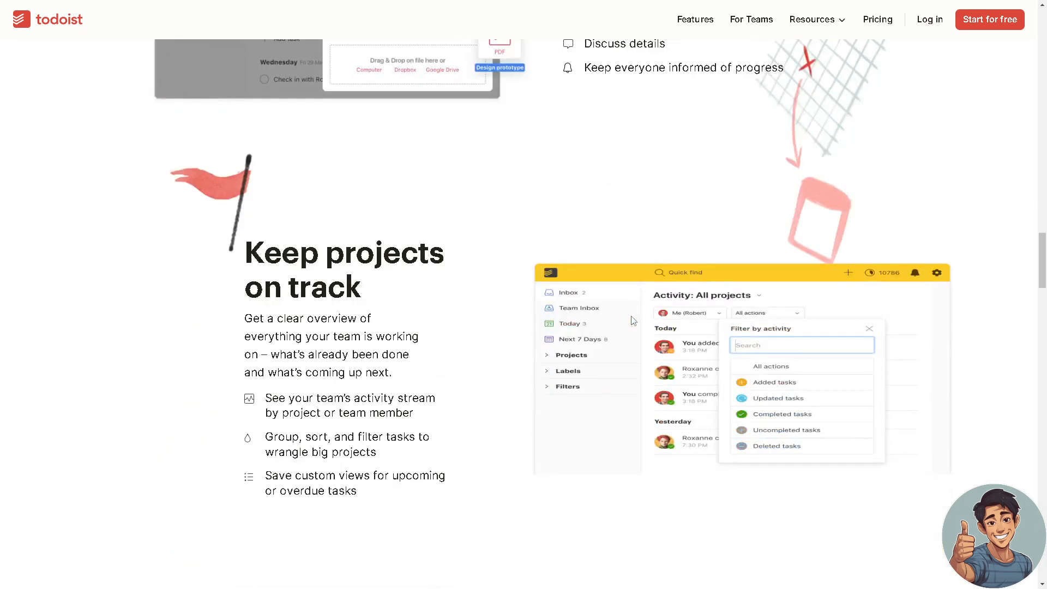
pyautogui.scroll(-3)
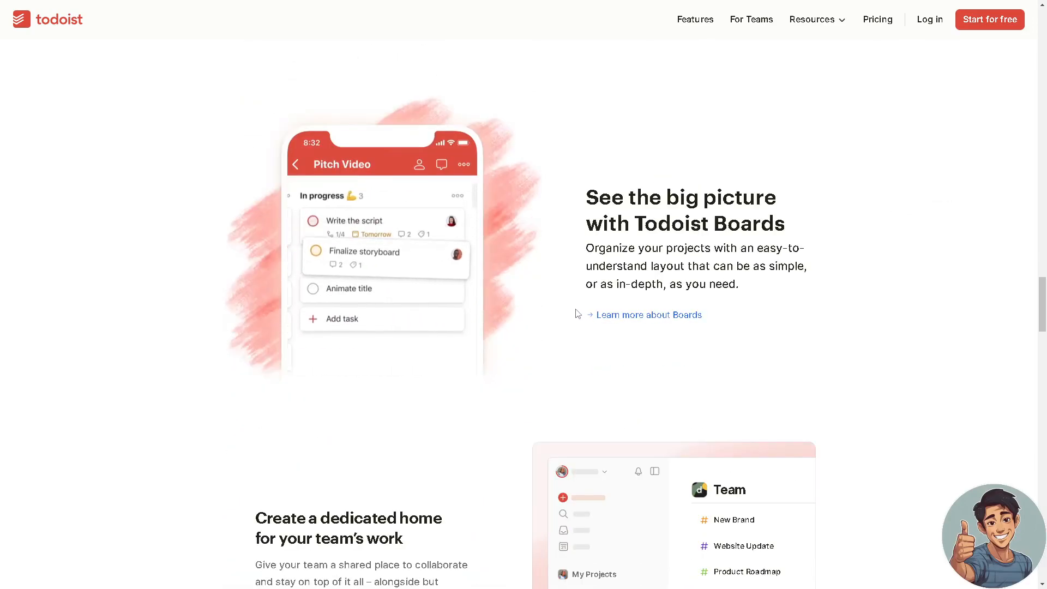
pyautogui.scroll(-3)
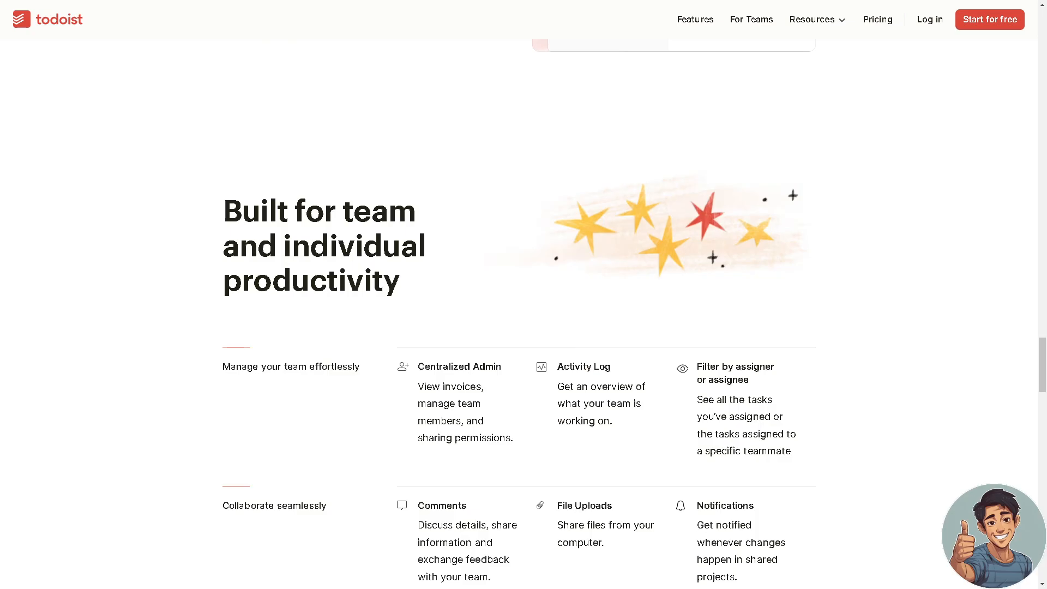